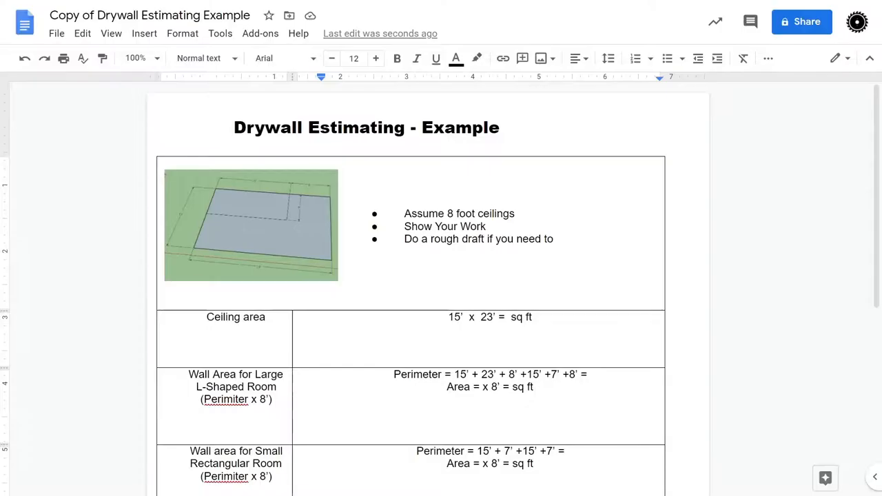
# Launch Windows Calculator over the Drywall Estimating document.
pyautogui.click(448, 271)
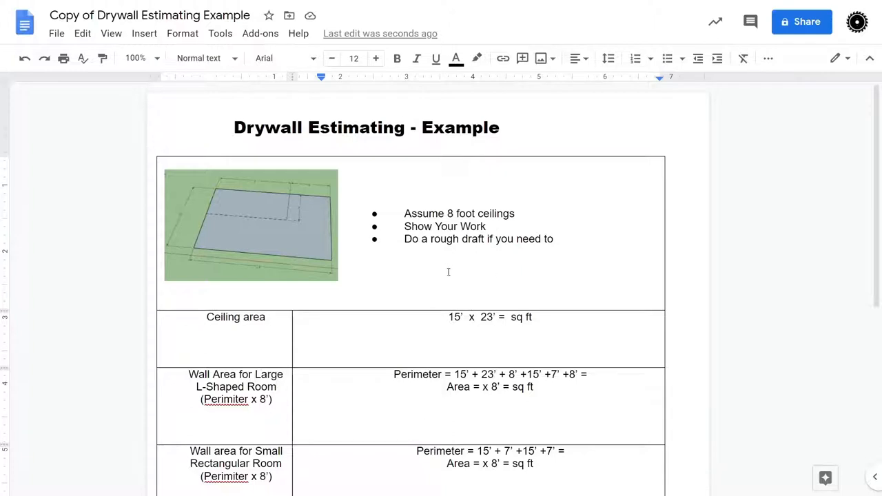
pyautogui.moveTo(300, 281)
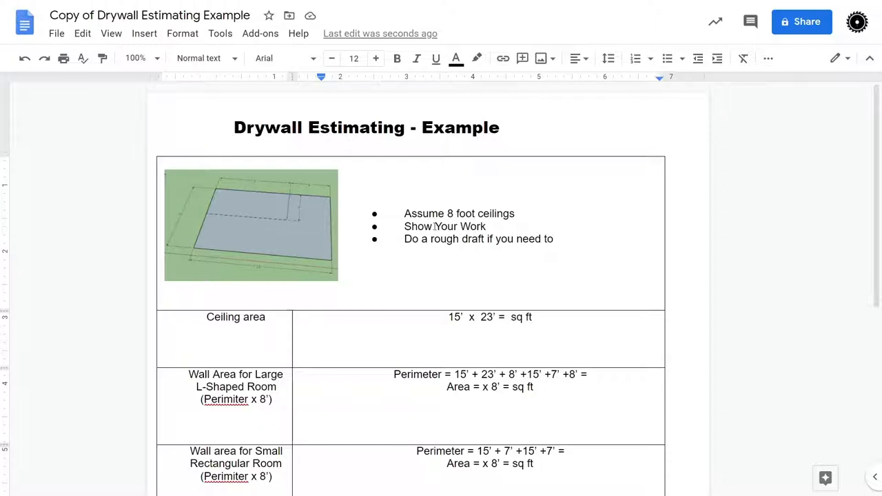
pyautogui.moveTo(277, 250)
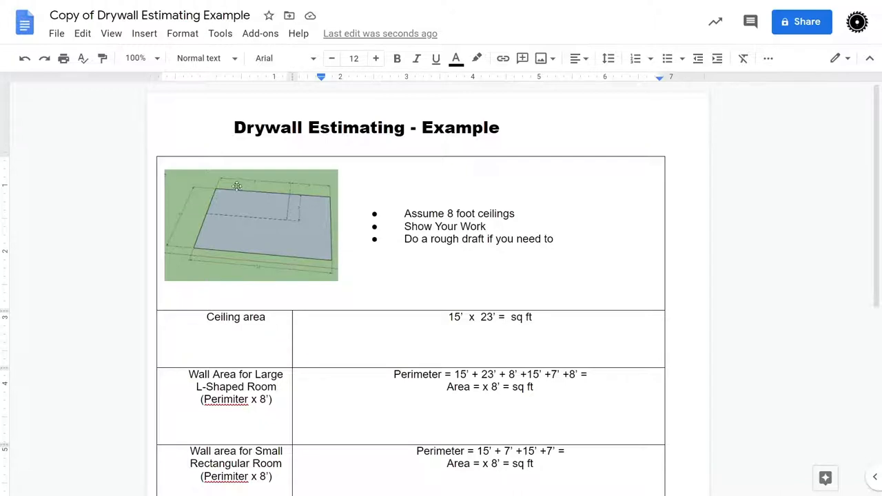
pyautogui.moveTo(183, 253)
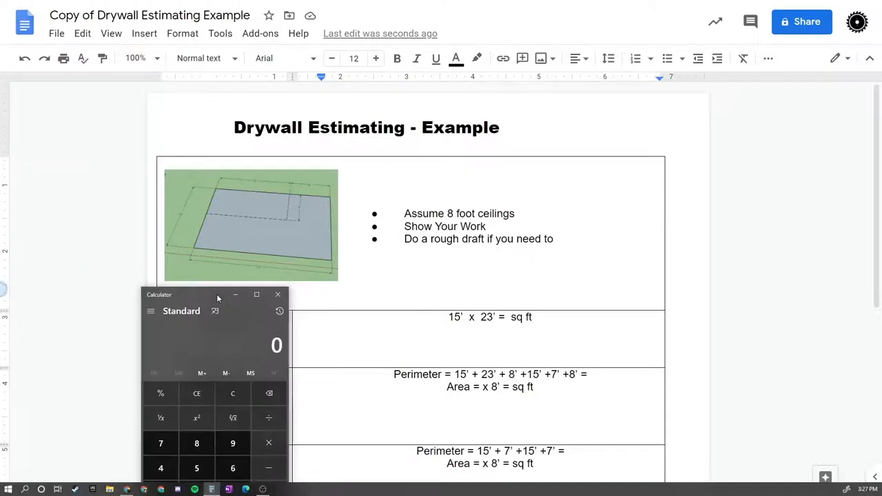
# Move the calculator aside and enter 345 as the ceiling area result.
pyautogui.moveTo(217, 295); pyautogui.dragTo(758, 127)
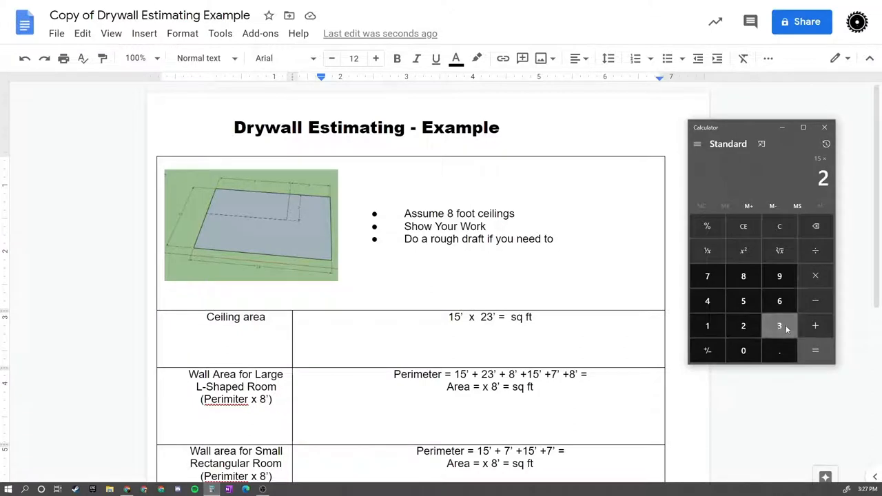
pyautogui.click(816, 350)
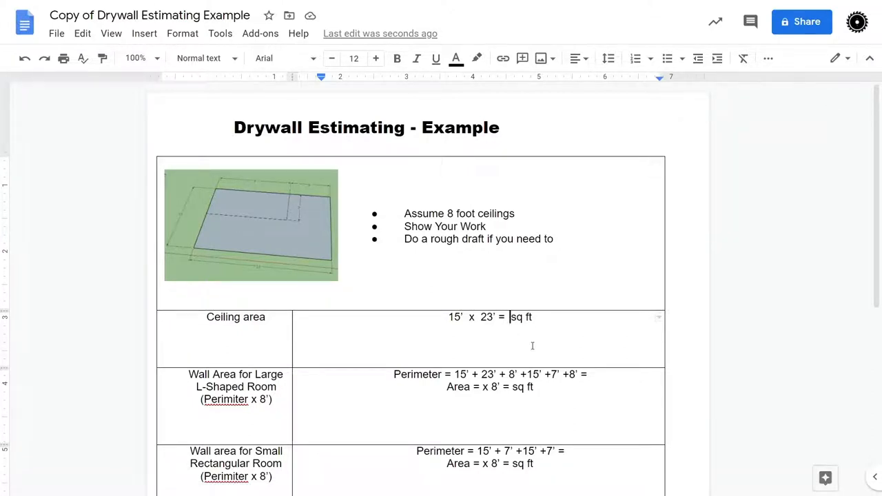
pyautogui.write('345')
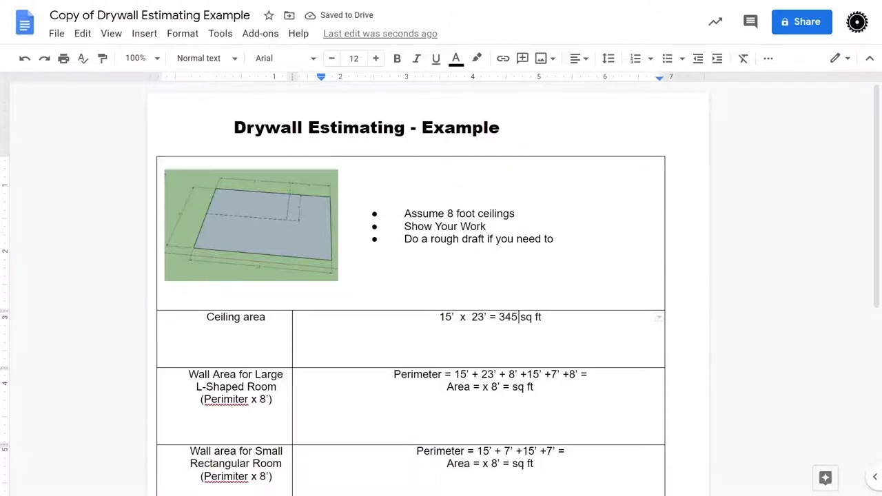
pyautogui.click(210, 489)
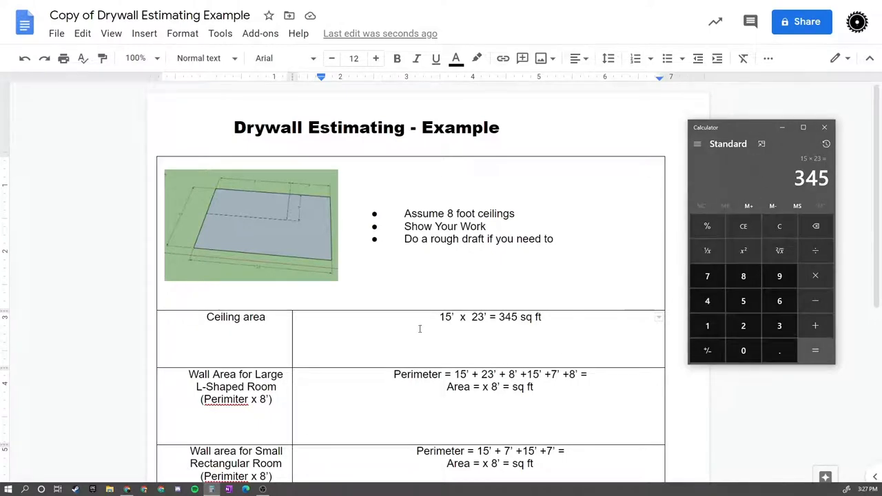
# Scroll down to the large L-shaped room's perimeter line and diagram.
pyautogui.scroll(-3)
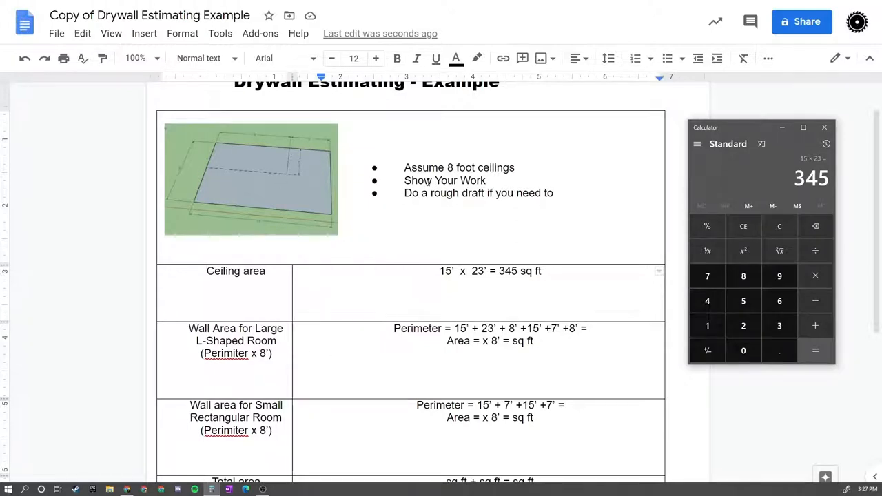
pyautogui.moveTo(476, 145)
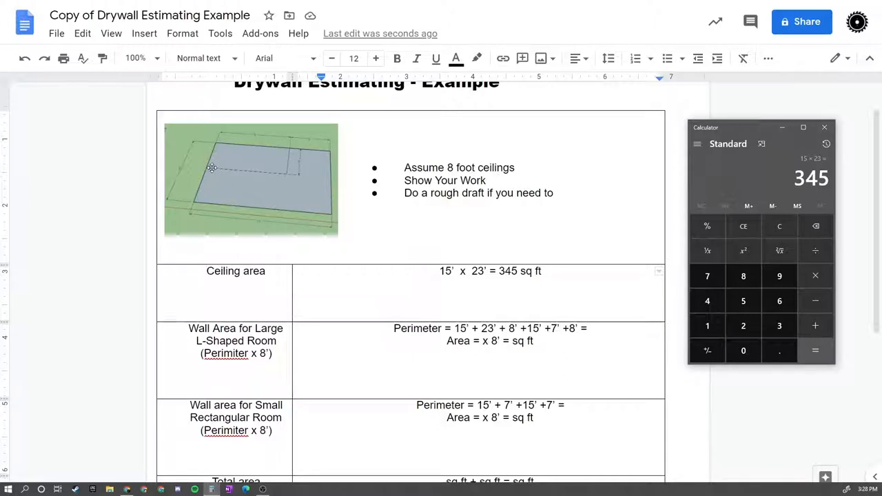
pyautogui.moveTo(204, 182)
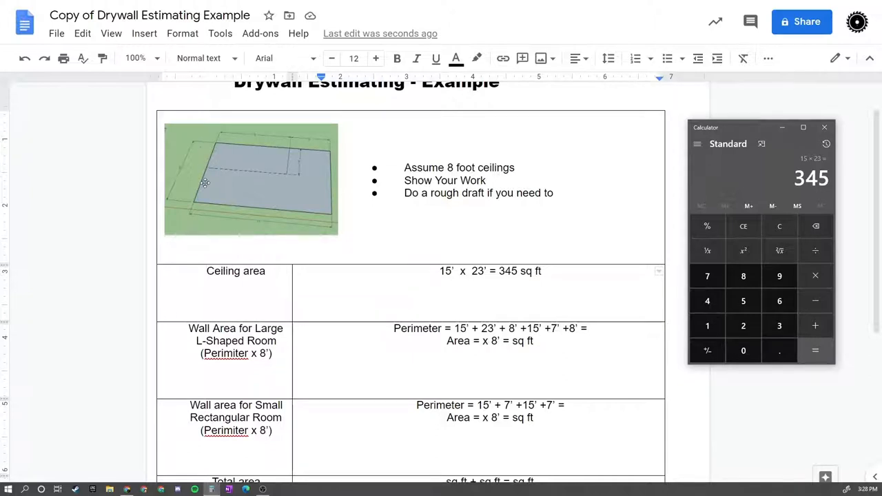
pyautogui.moveTo(372, 193)
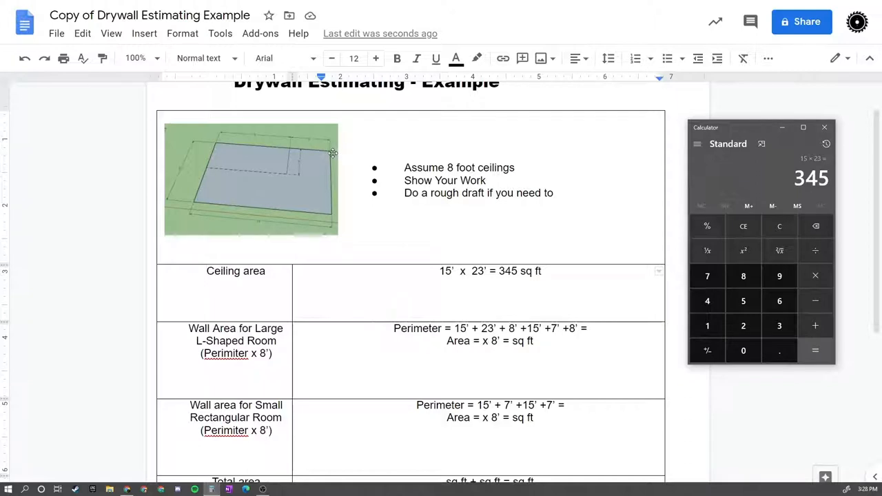
pyautogui.moveTo(330, 215)
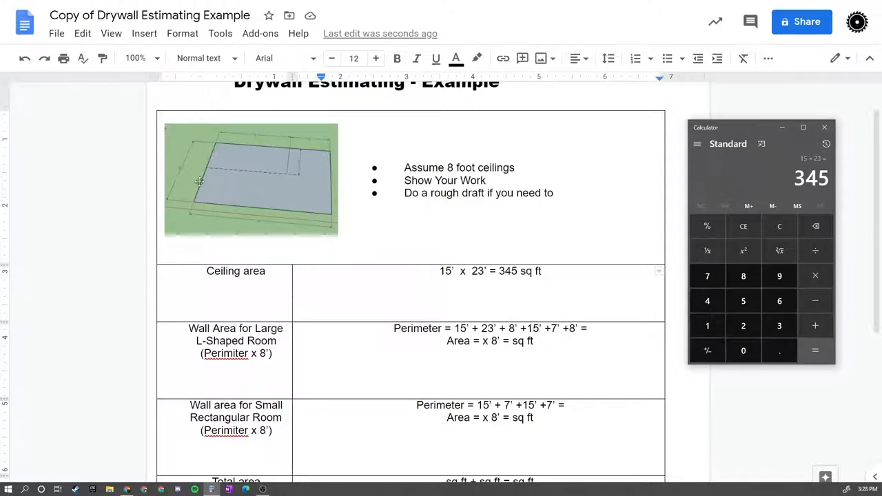
pyautogui.moveTo(228, 171)
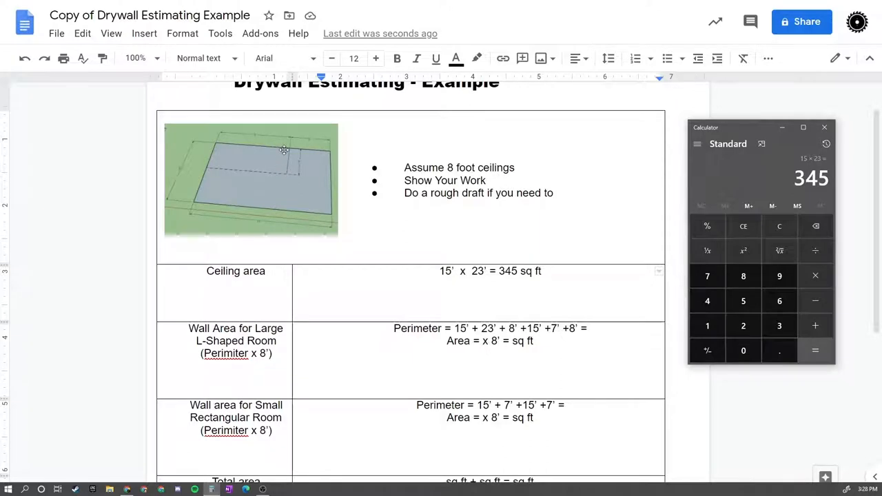
pyautogui.moveTo(334, 151)
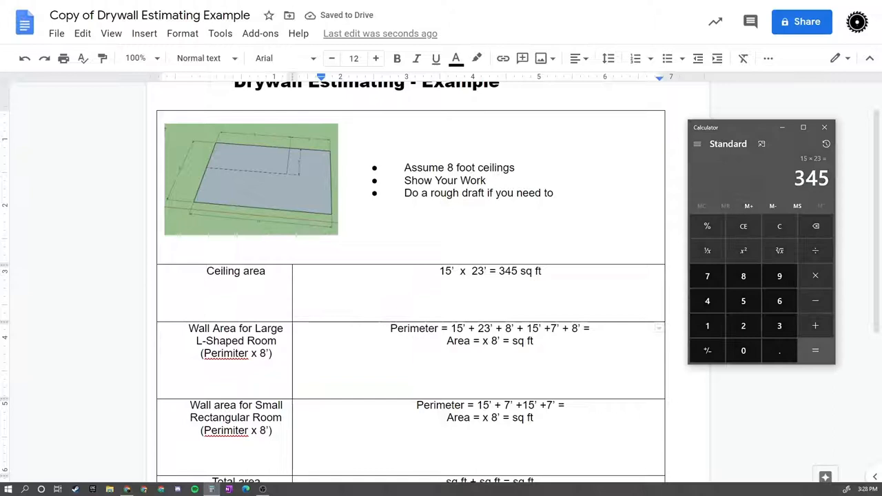
pyautogui.moveTo(780, 226)
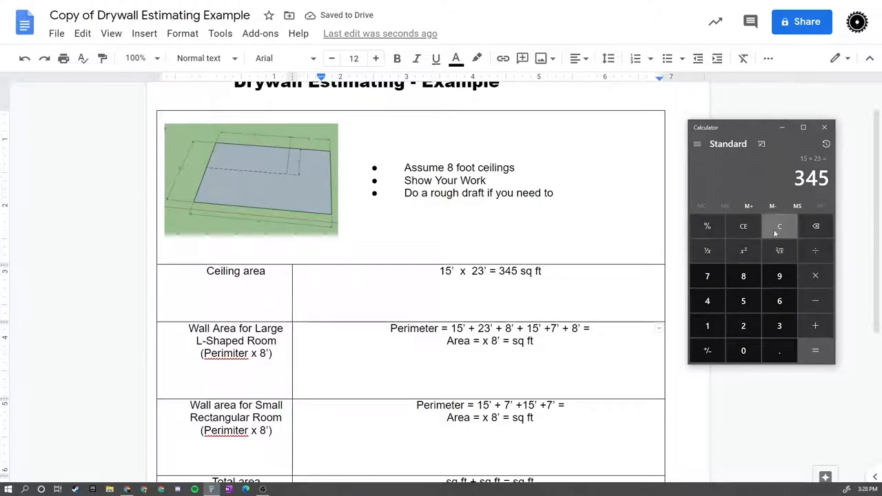
# Sum the large room's wall lengths 15+23+8+15+7+8 to 211 in Calculator.
pyautogui.click(780, 226)
pyautogui.write('23')
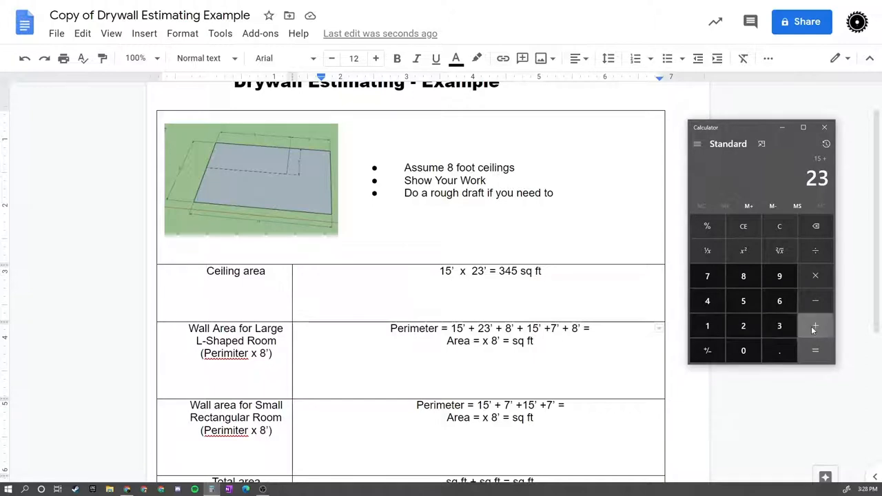
pyautogui.click(816, 325)
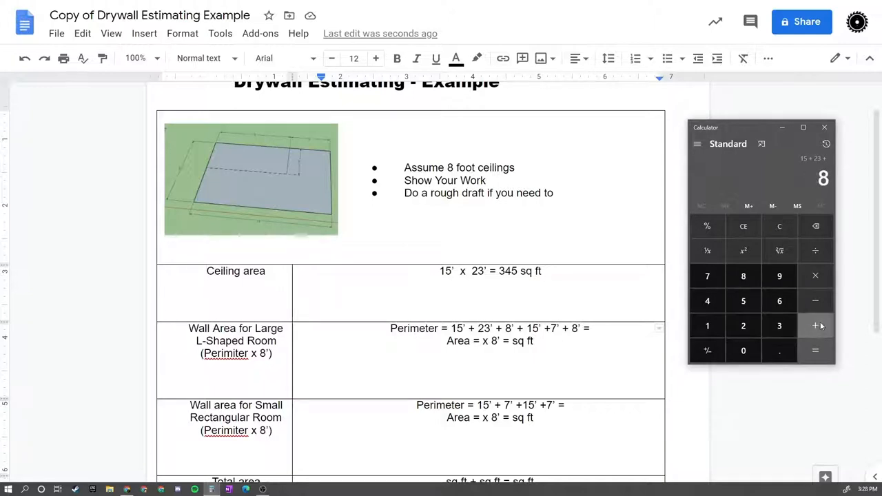
pyautogui.click(816, 325)
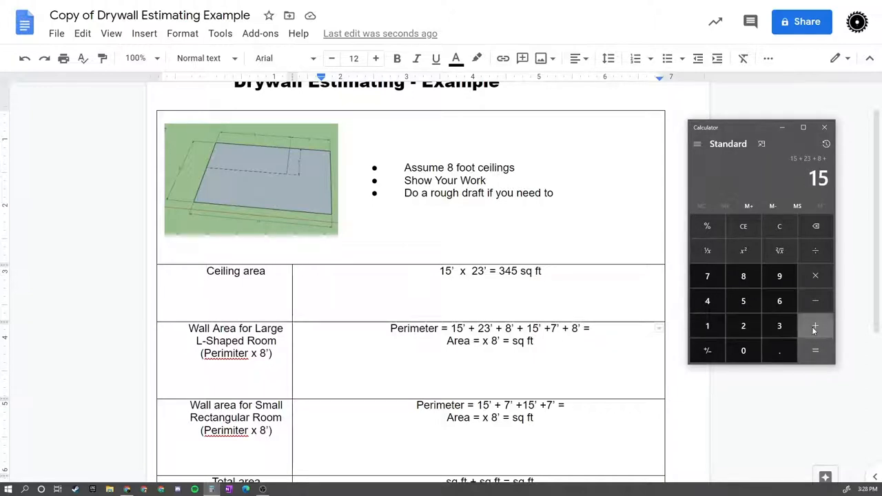
pyautogui.click(816, 325)
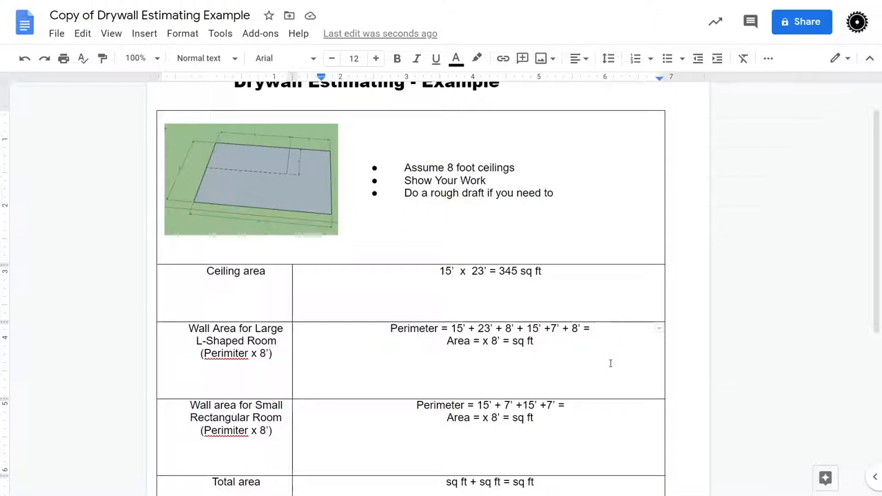
# Record 211 as the large room's perimeter and in its wall area line.
pyautogui.write('= 211')
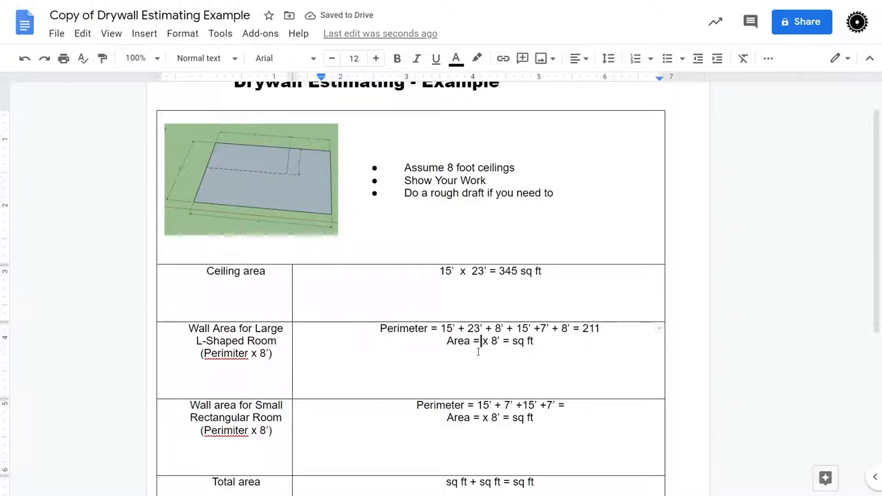
pyautogui.write('211')
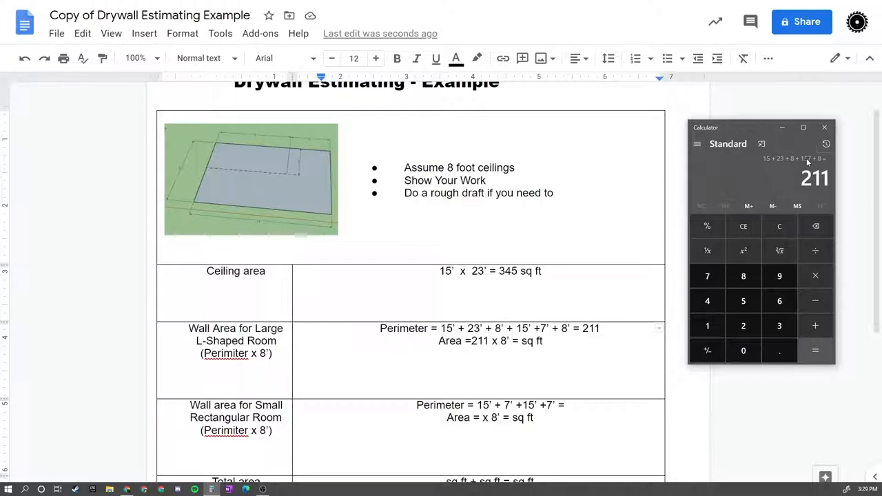
# Correct the large room's perimeter to 76 and enter its wall area as 76 x 8' = 608 sq ft.
pyautogui.click(780, 226)
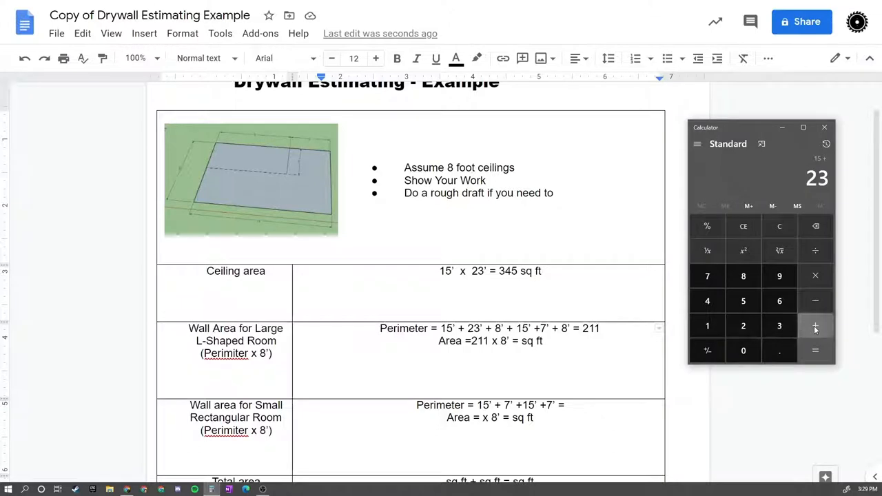
pyautogui.click(743, 275)
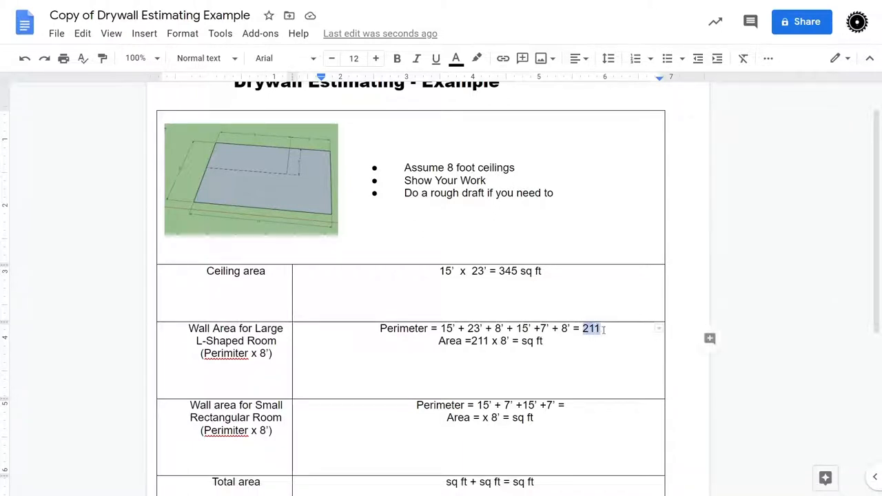
pyautogui.write('76')
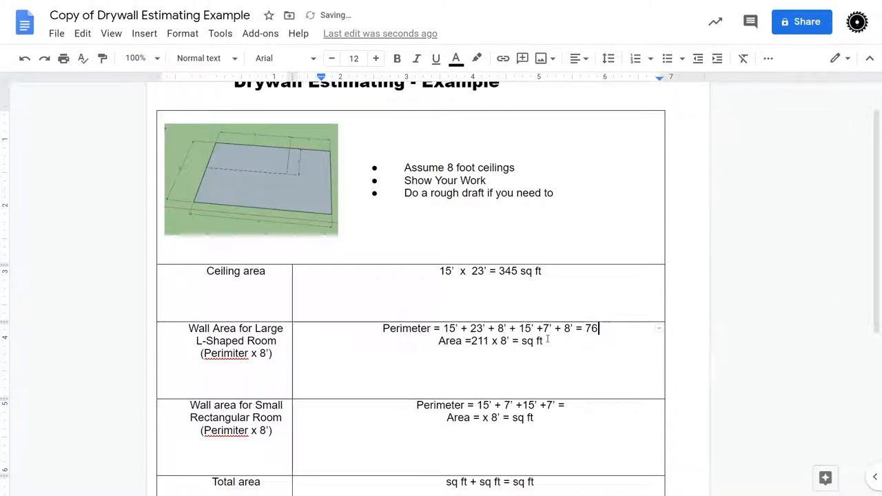
pyautogui.write('76')
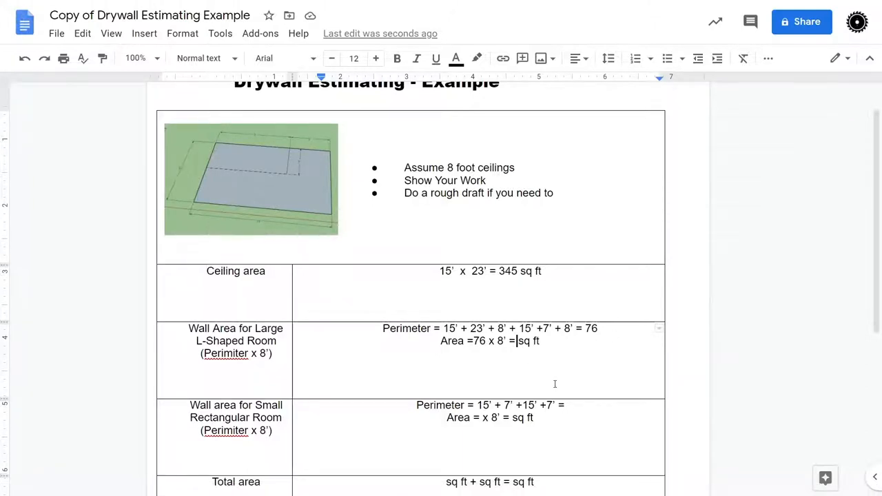
pyautogui.write('608')
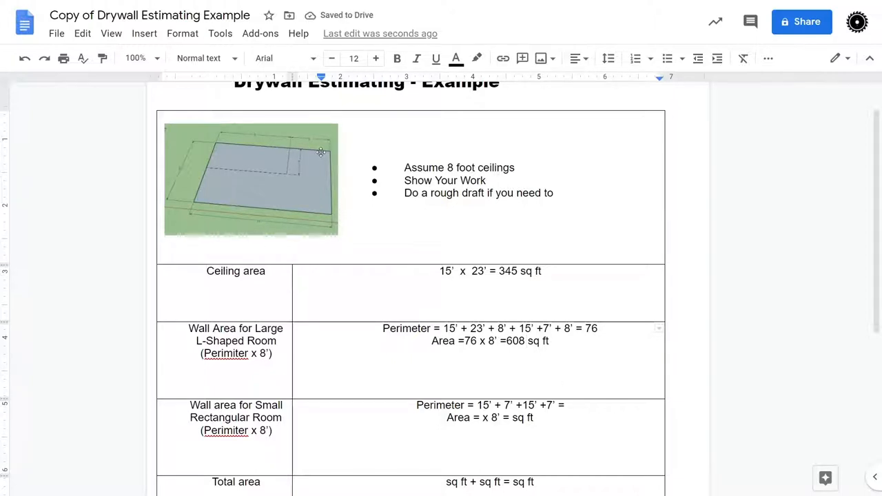
pyautogui.moveTo(313, 155)
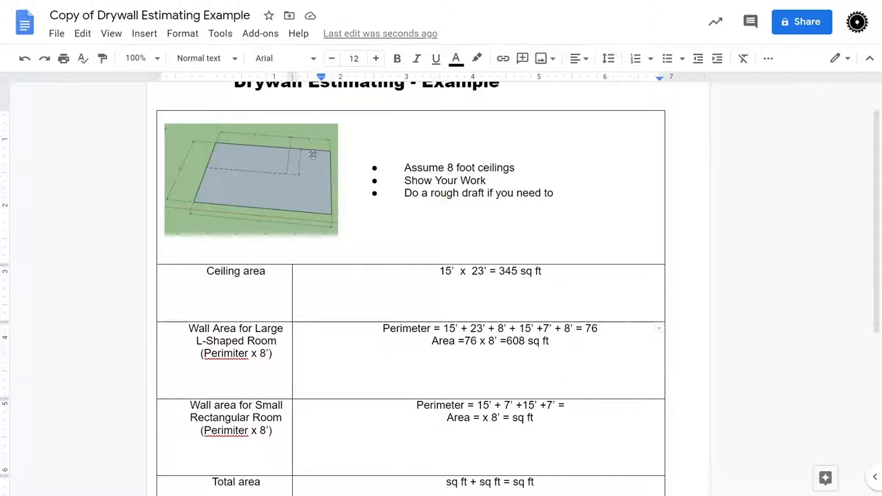
pyautogui.moveTo(285, 212)
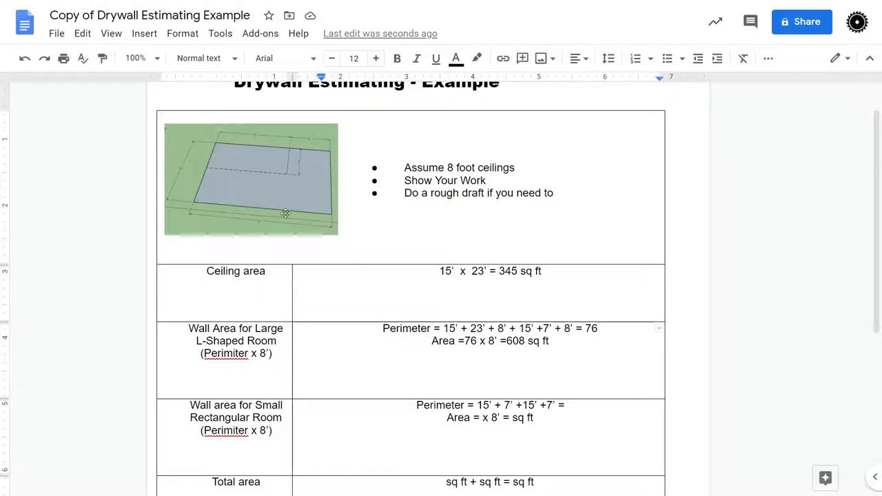
pyautogui.moveTo(201, 154)
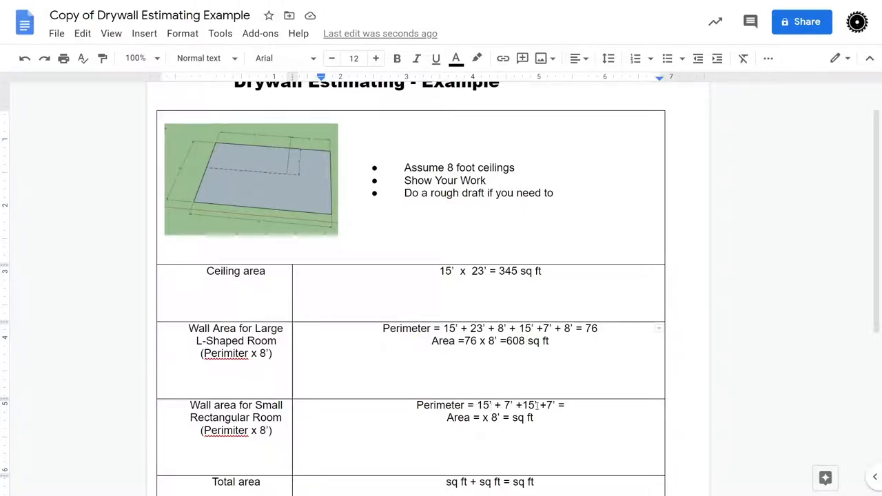
# Enter the small room's perimeter 44' and its wall area 352 sq ft.
pyautogui.click(570, 405)
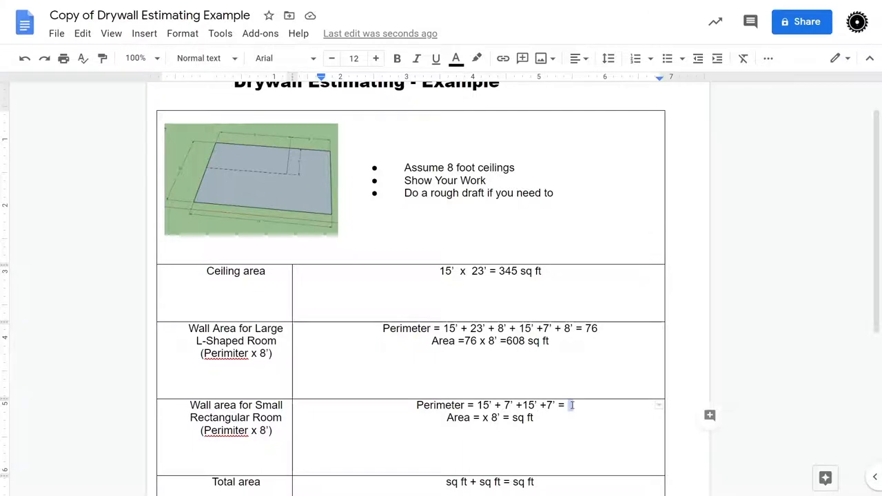
pyautogui.write("44'")
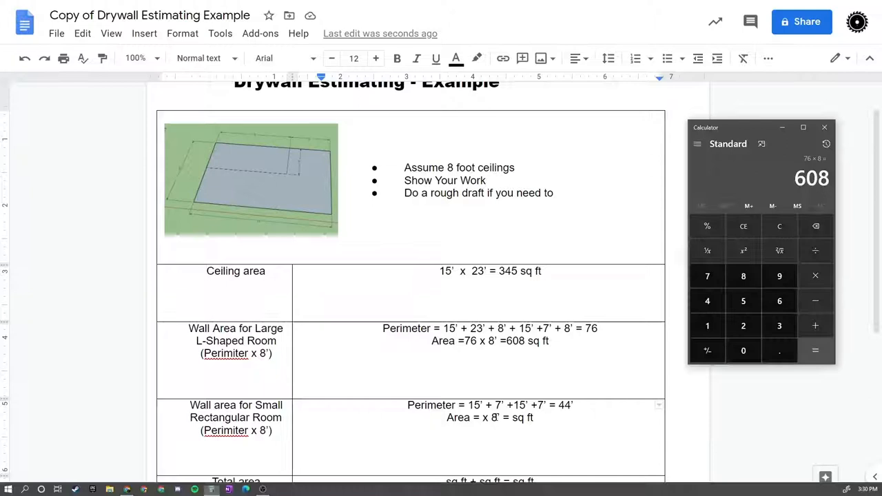
pyautogui.click(707, 301)
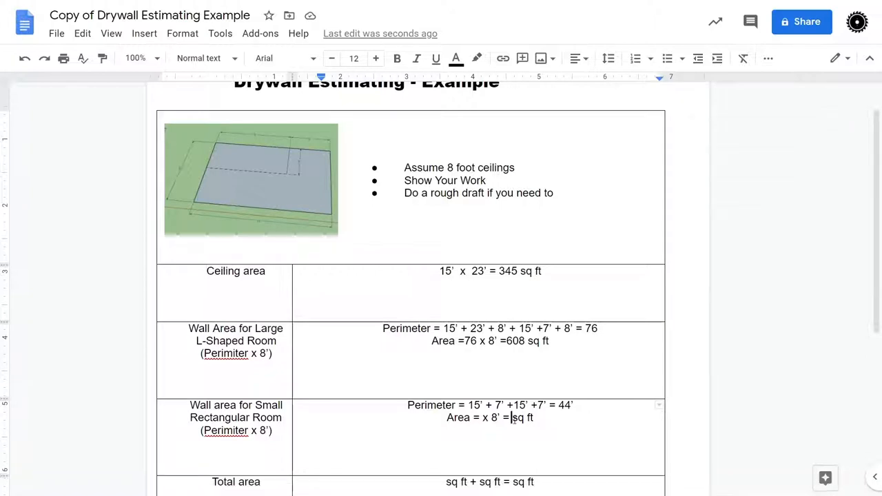
pyautogui.write('352')
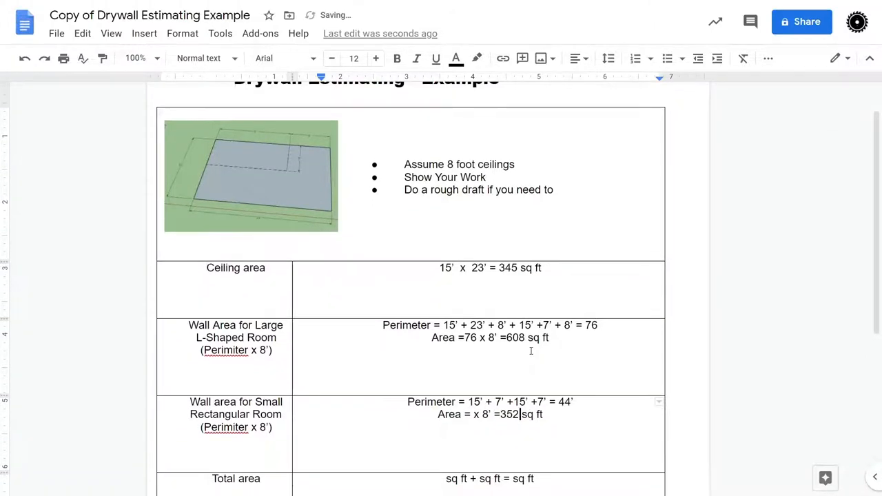
pyautogui.scroll(-3)
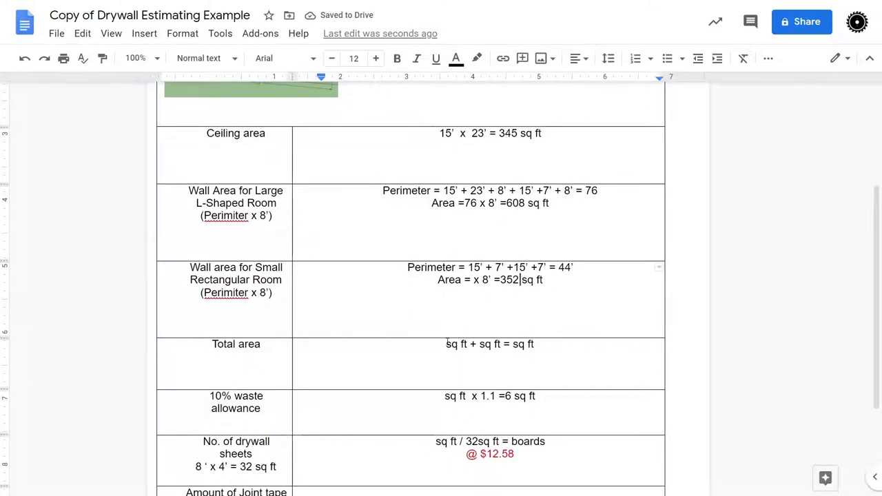
# Fill the total area formula as 608 + 352 = 960 sq ft.
pyautogui.write('605')
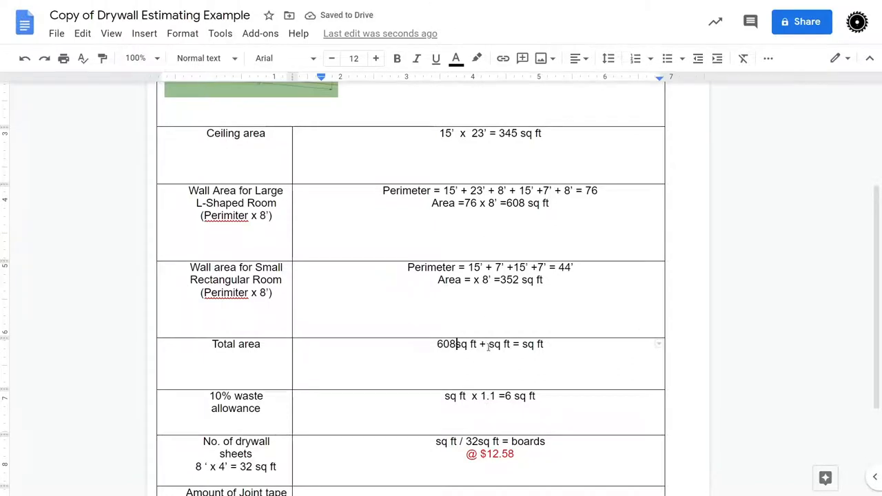
pyautogui.write('352')
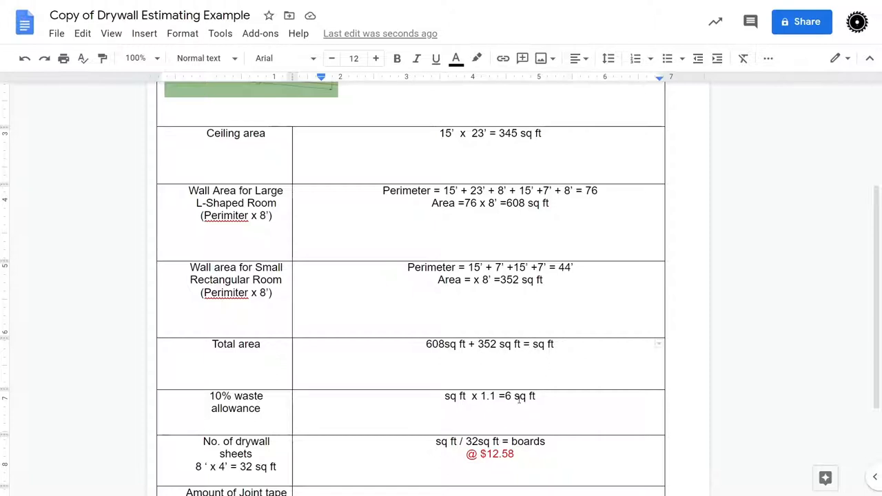
pyautogui.write('960')
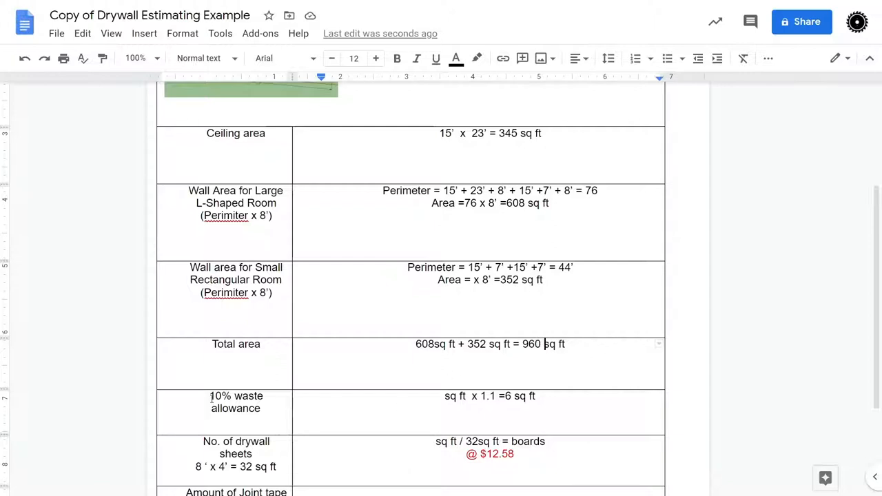
# Compute 960 x 1.1 in Calculator and enter 1056 sq ft as the waste allowance.
pyautogui.doubleClick(236, 396)
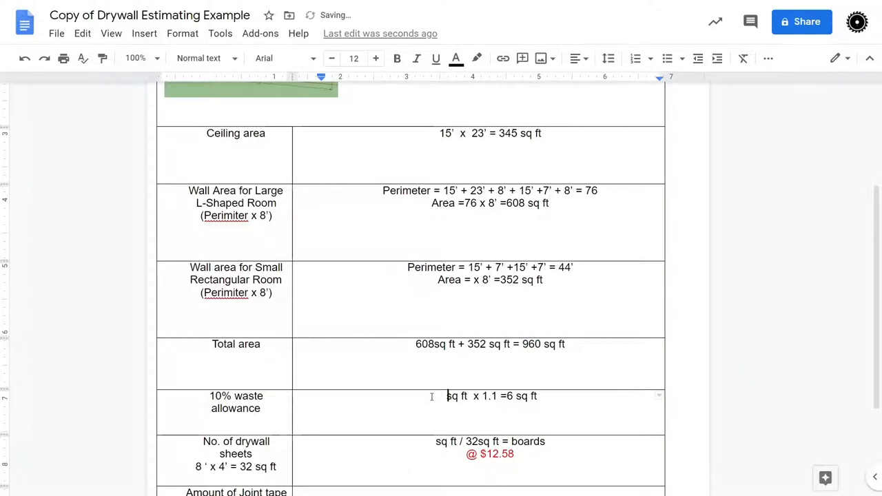
pyautogui.write('960')
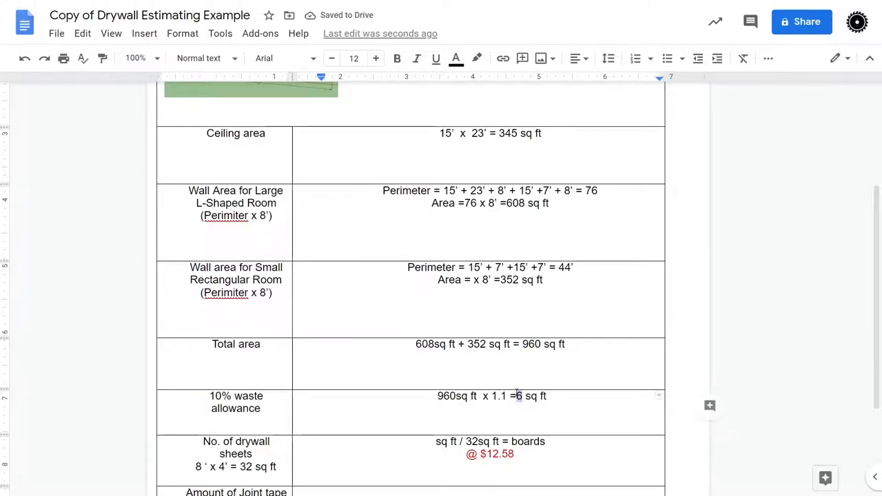
pyautogui.press('Backspace')
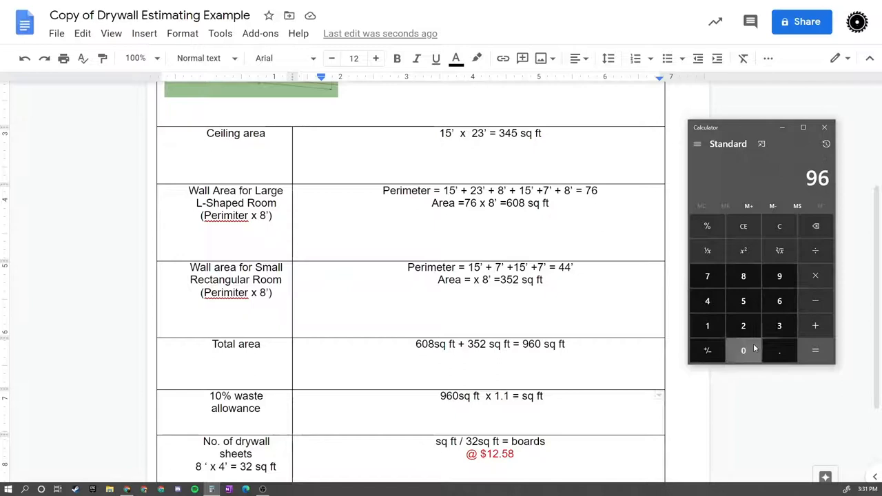
pyautogui.click(707, 325)
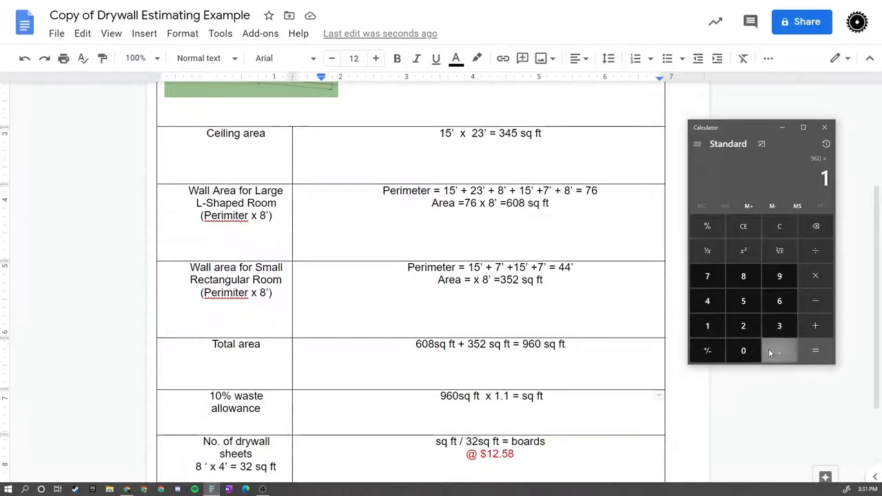
pyautogui.click(779, 350)
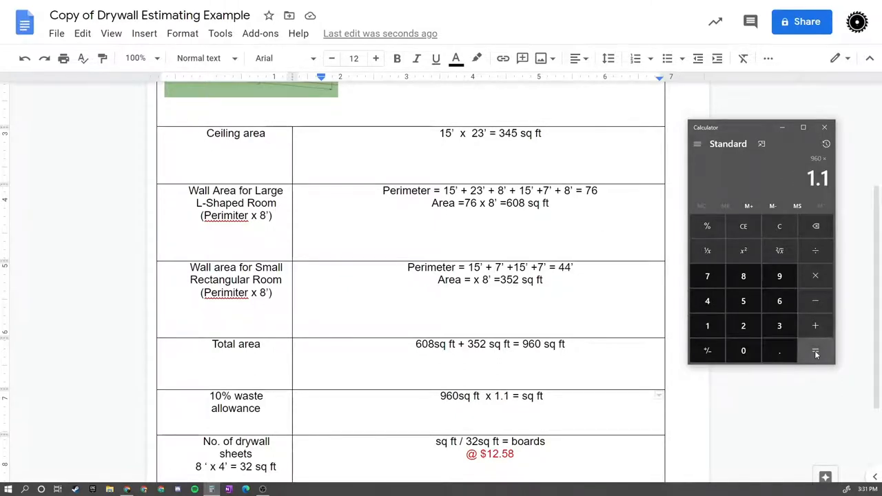
pyautogui.click(816, 350)
pyautogui.write('1')
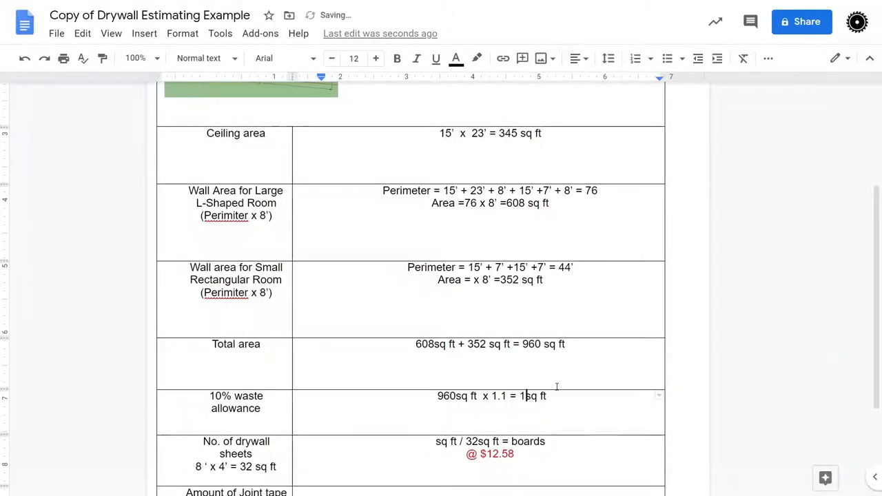
pyautogui.write('056')
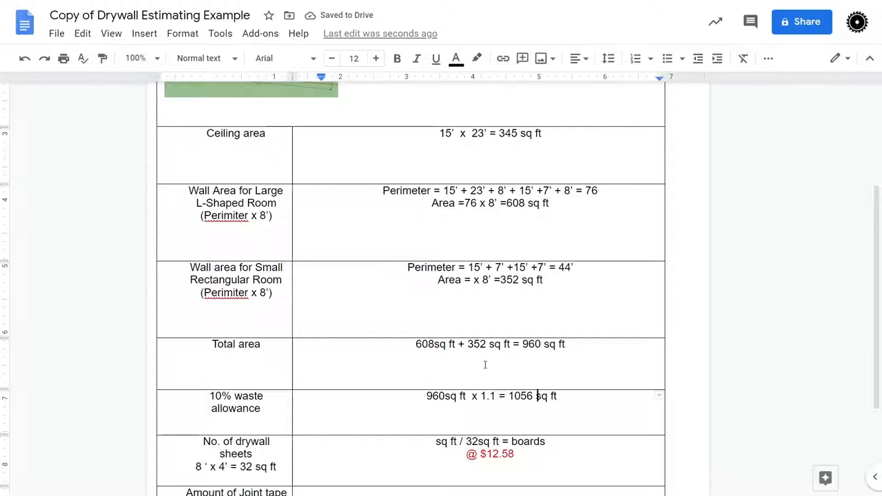
pyautogui.scroll(-3)
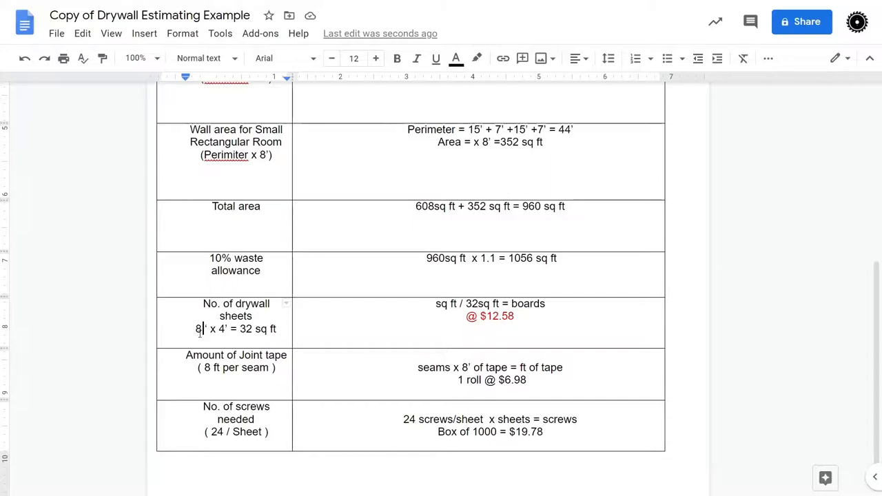
# Fill the board count line as 1056 / 32 = 33 boards.
pyautogui.press('backspace')
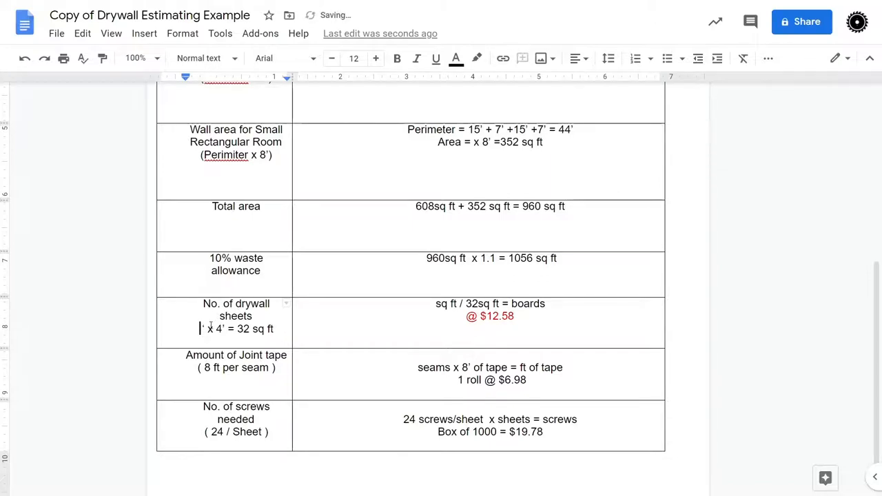
pyautogui.write('8')
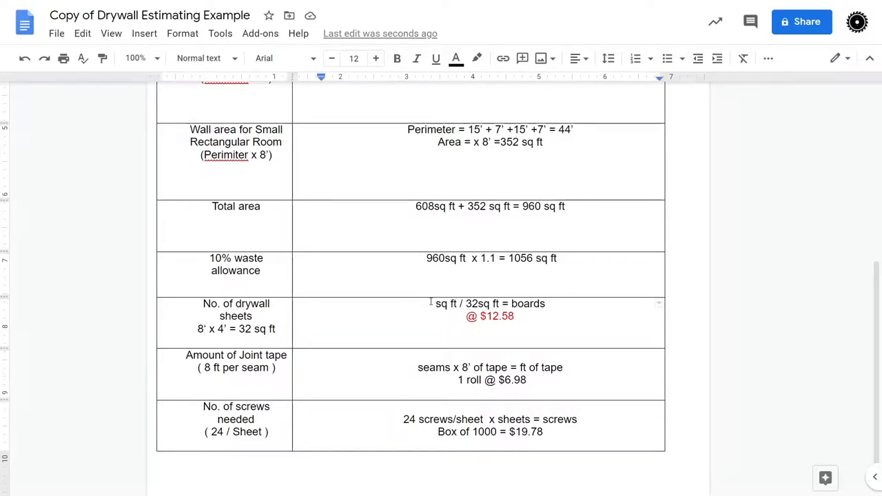
pyautogui.write('1056')
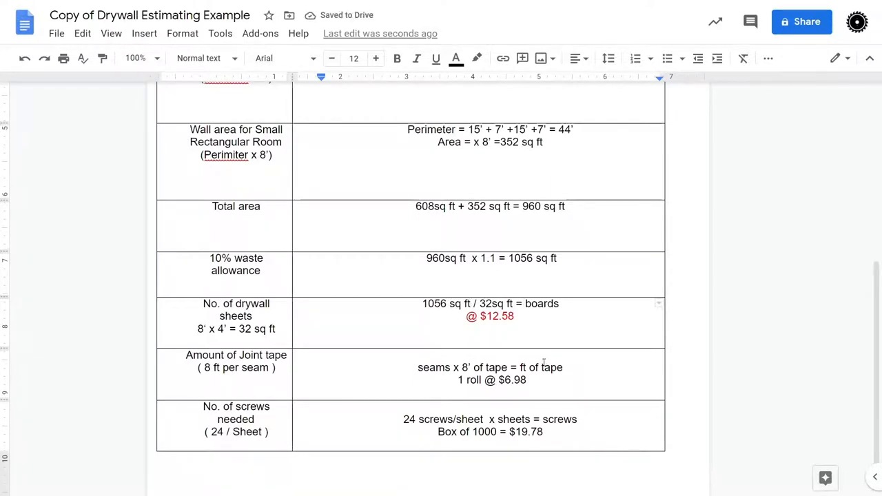
pyautogui.write('33')
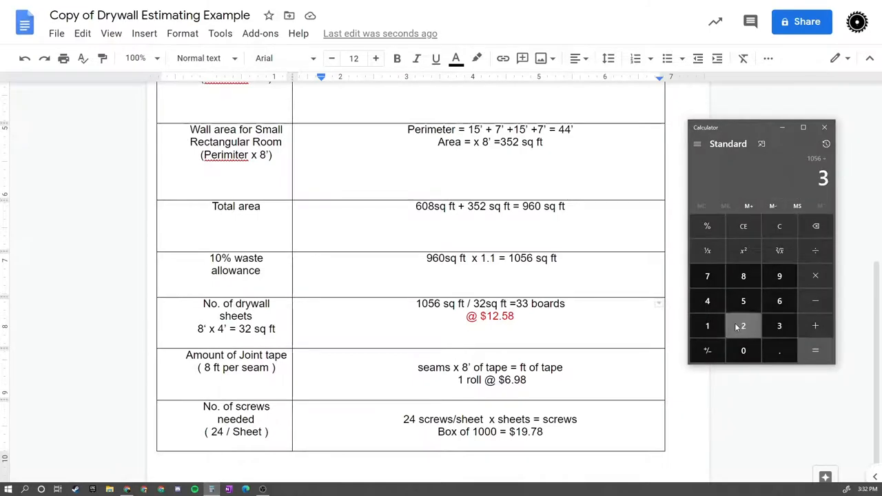
pyautogui.click(816, 350)
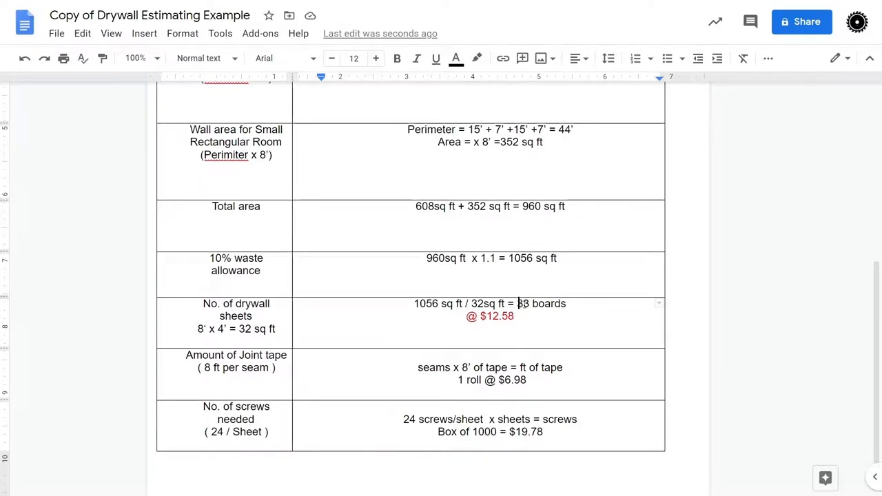
# Multiply 33 boards by $12.58 and add the cost $414.15 below the board count.
pyautogui.doubleClick(522, 303)
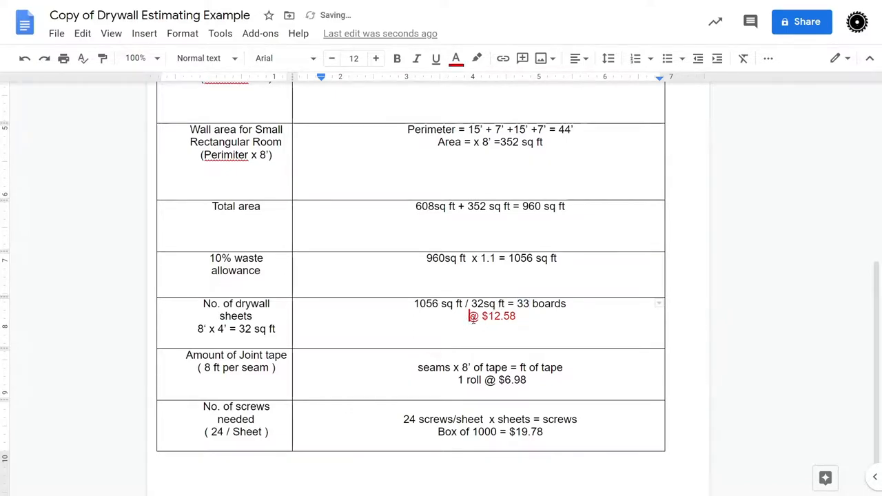
pyautogui.write('33')
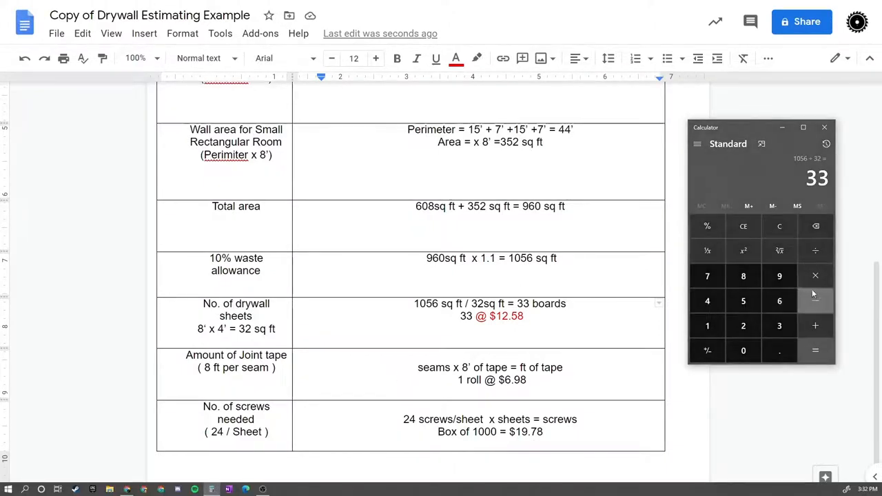
pyautogui.click(815, 275)
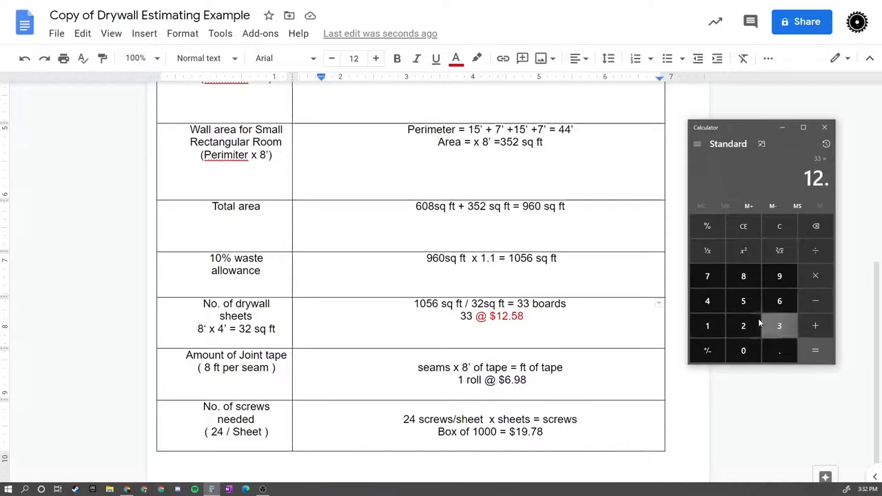
pyautogui.click(815, 350)
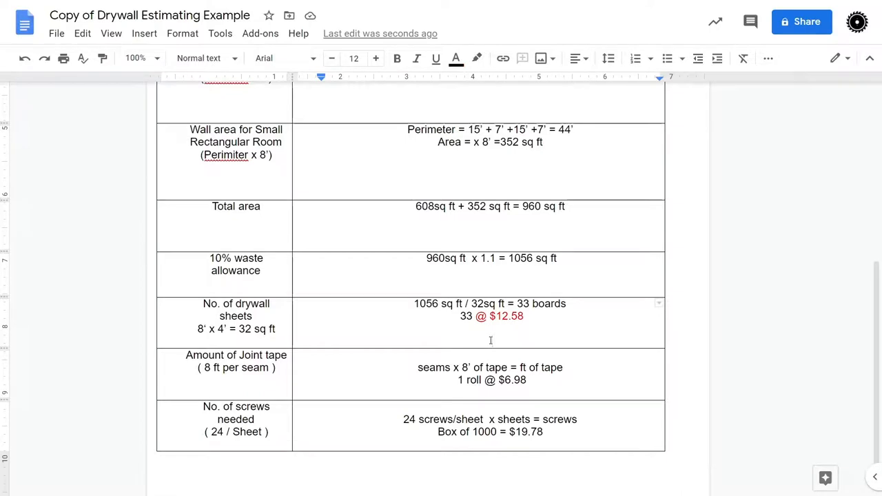
pyautogui.write('$4')
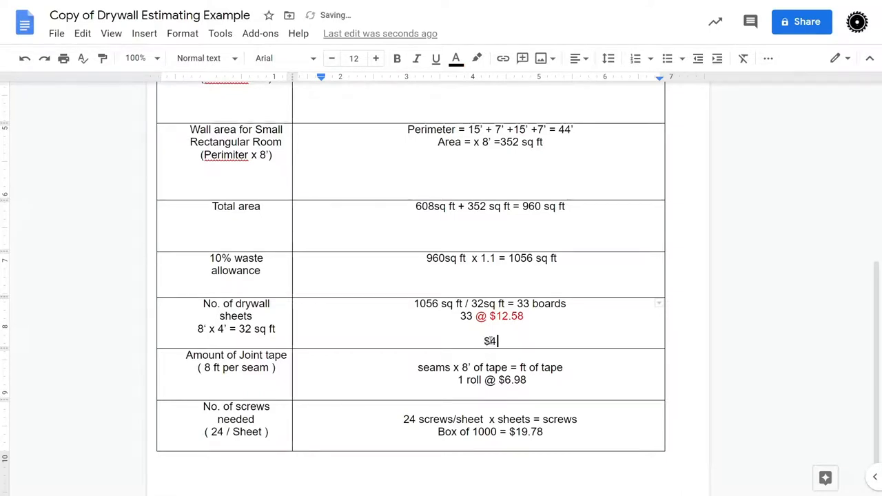
pyautogui.write('14.')
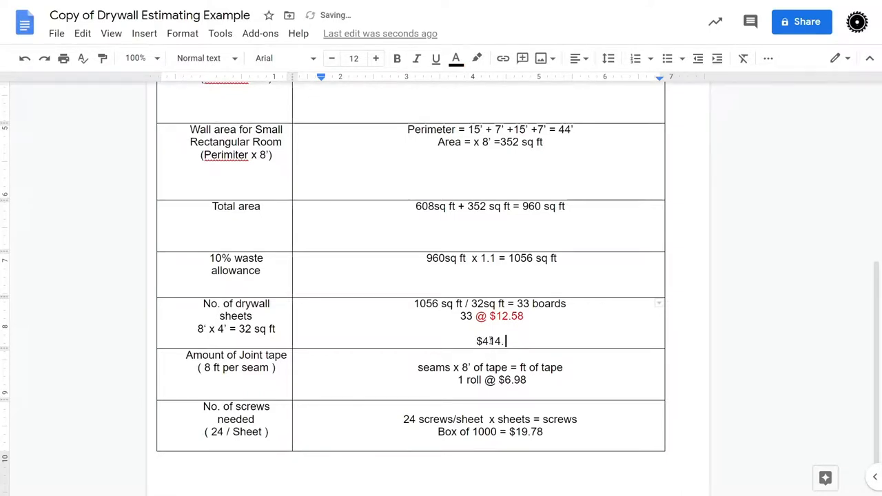
pyautogui.write('15')
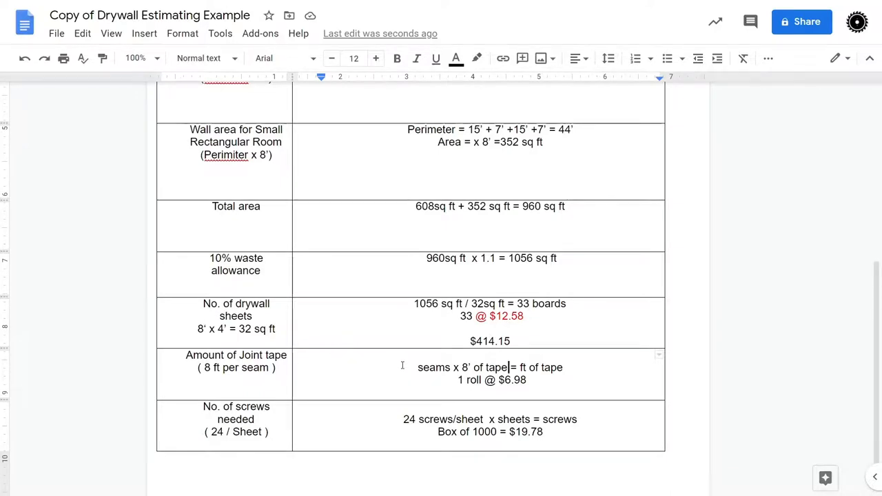
# Enter 34 seams x 8' = 272 ft of tape, bought as 1 roll of 500'.
pyautogui.write('3')
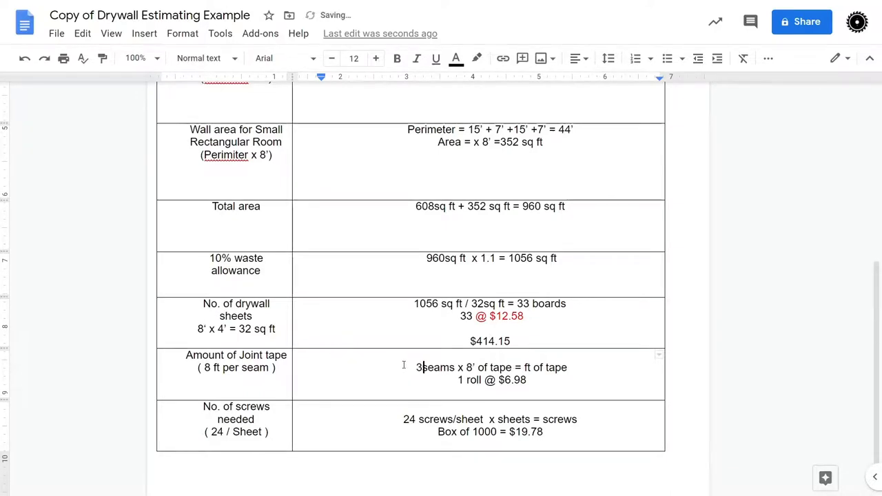
pyautogui.write('4')
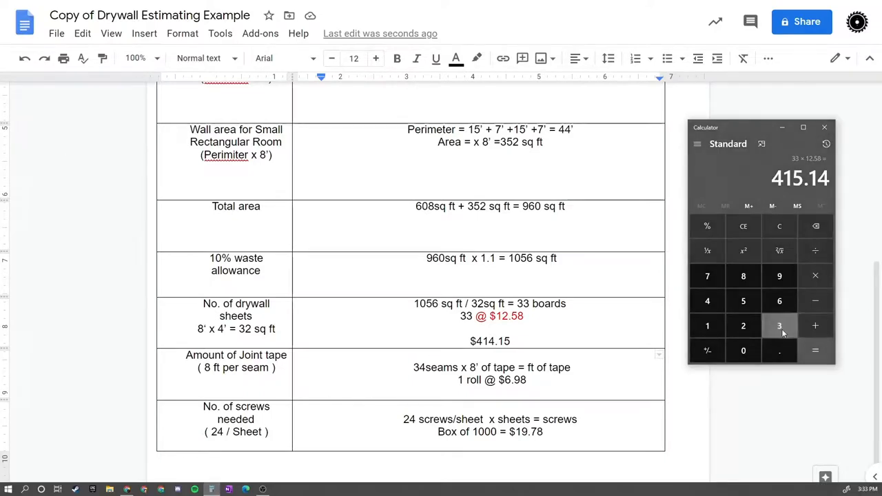
pyautogui.click(743, 276)
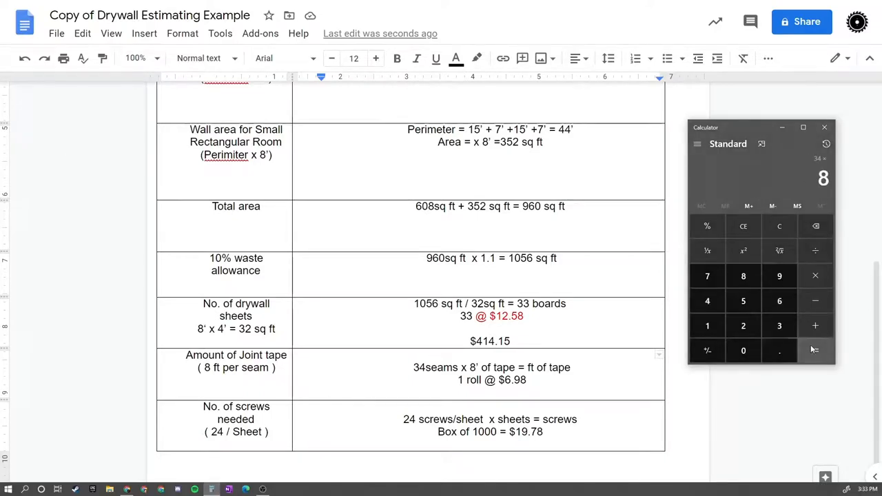
pyautogui.click(816, 350)
pyautogui.write('27')
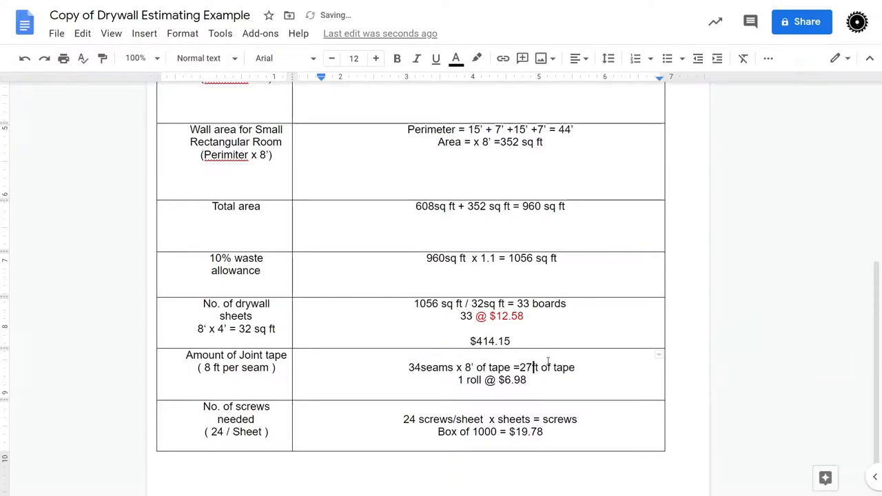
pyautogui.write('2')
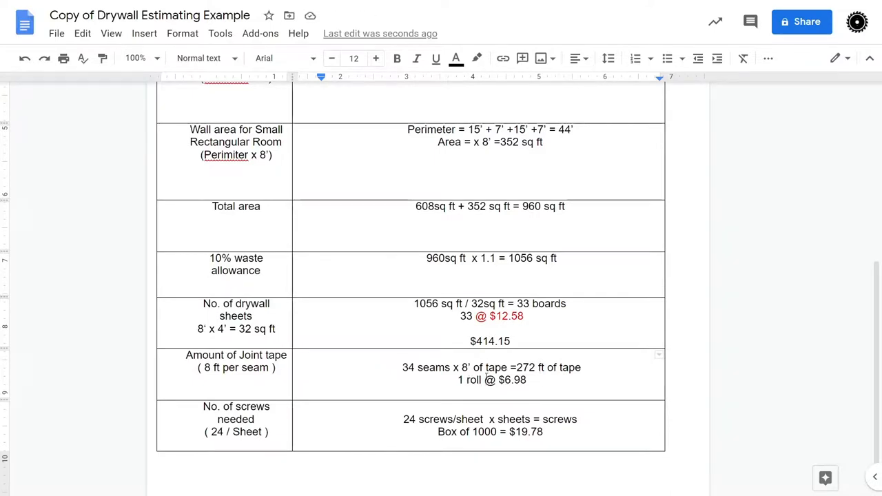
pyautogui.write("500'")
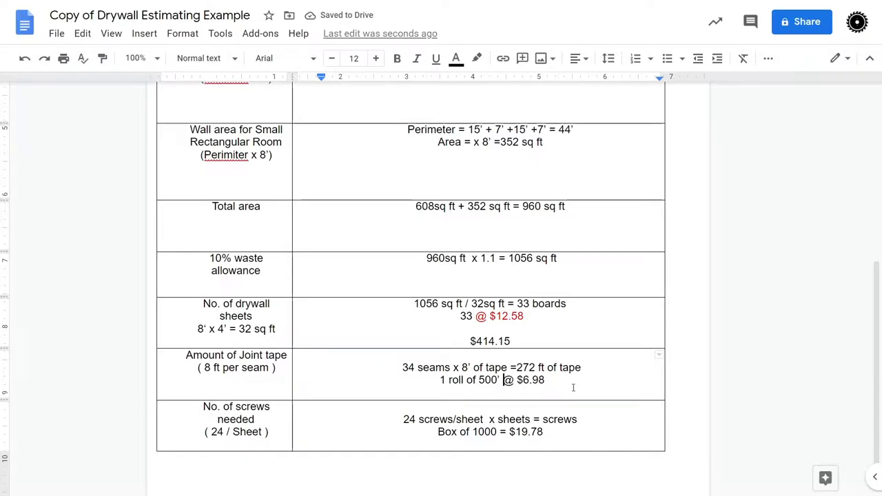
pyautogui.moveTo(529, 389)
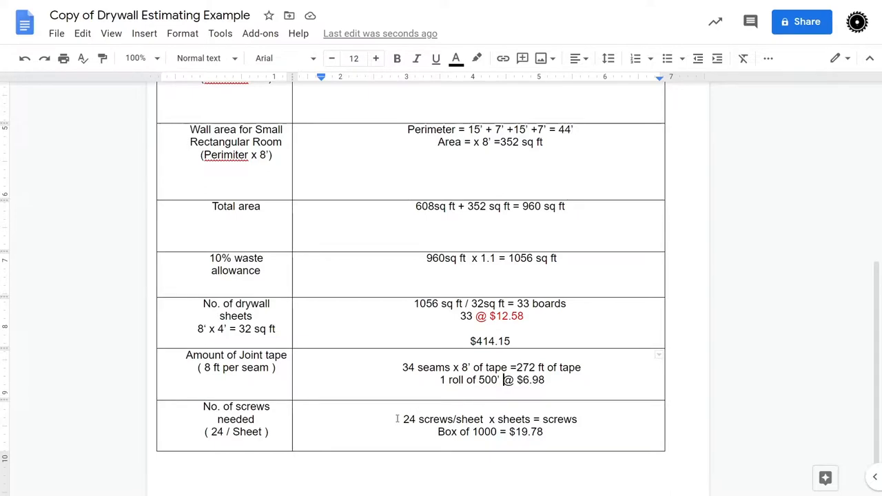
pyautogui.moveTo(530, 410)
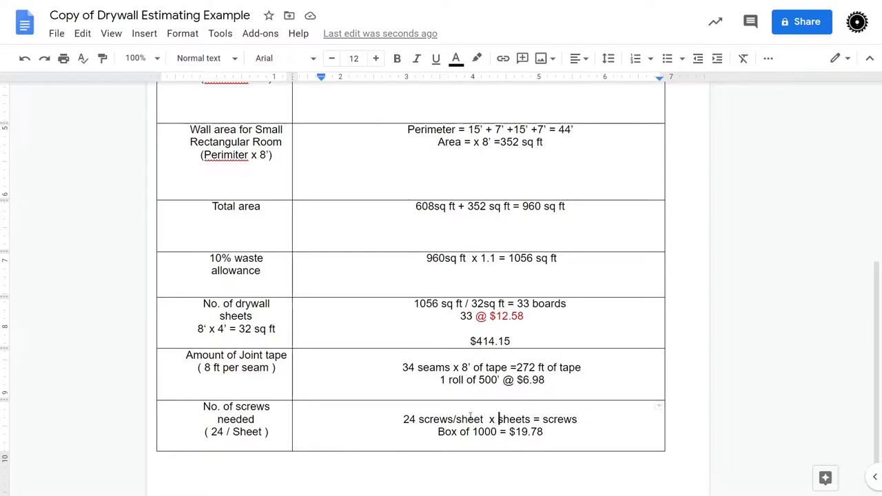
# Enter 24 screws/sheet x 33 sheets = 792 screws.
pyautogui.write('30')
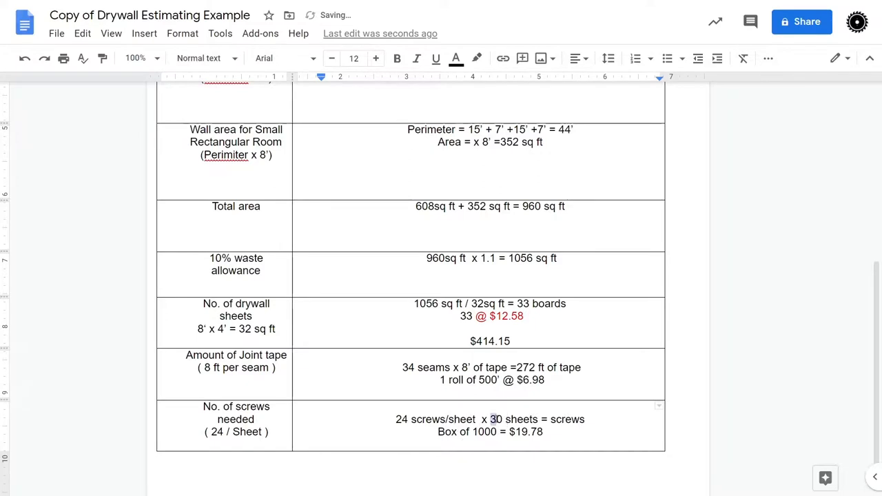
pyautogui.write('3')
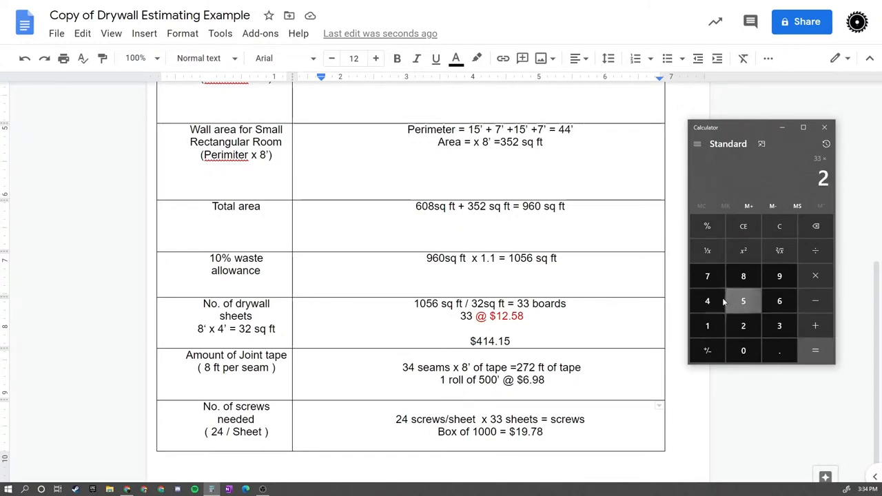
pyautogui.click(816, 350)
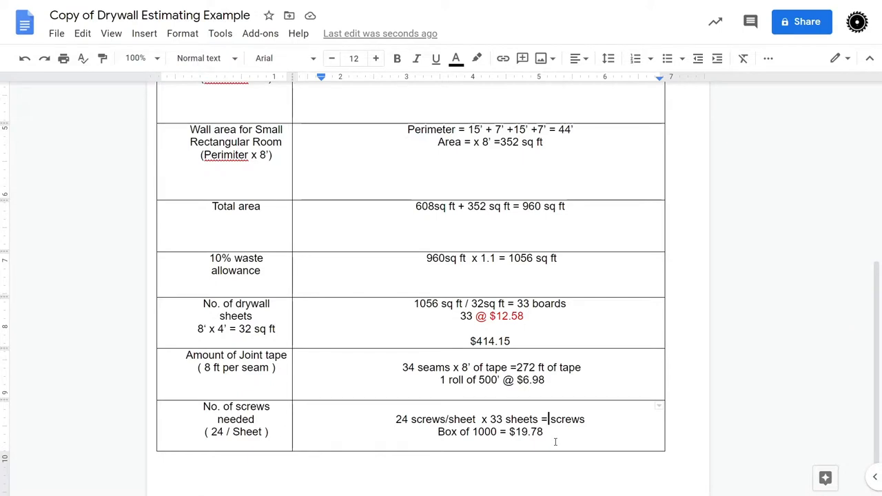
pyautogui.write('792')
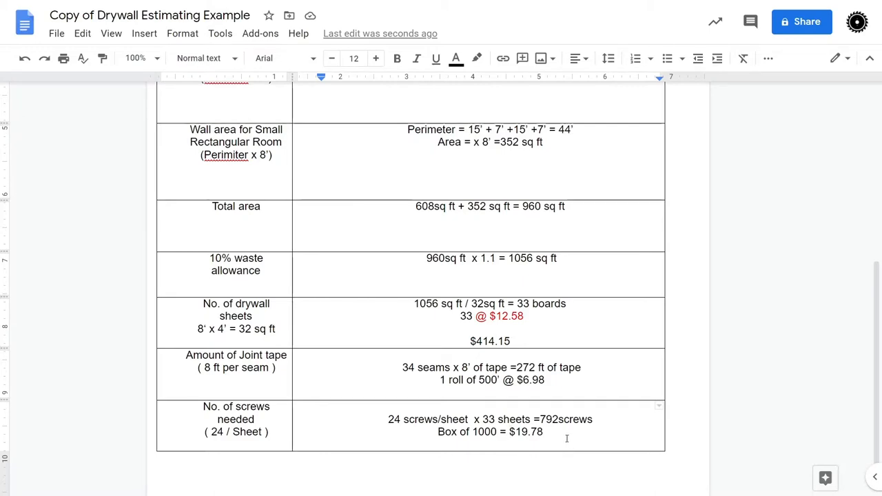
pyautogui.scroll(3)
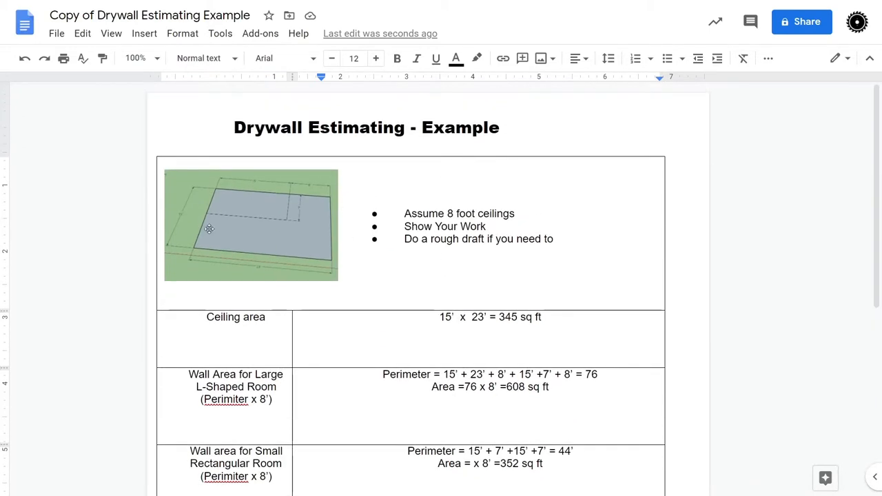
pyautogui.scroll(-3)
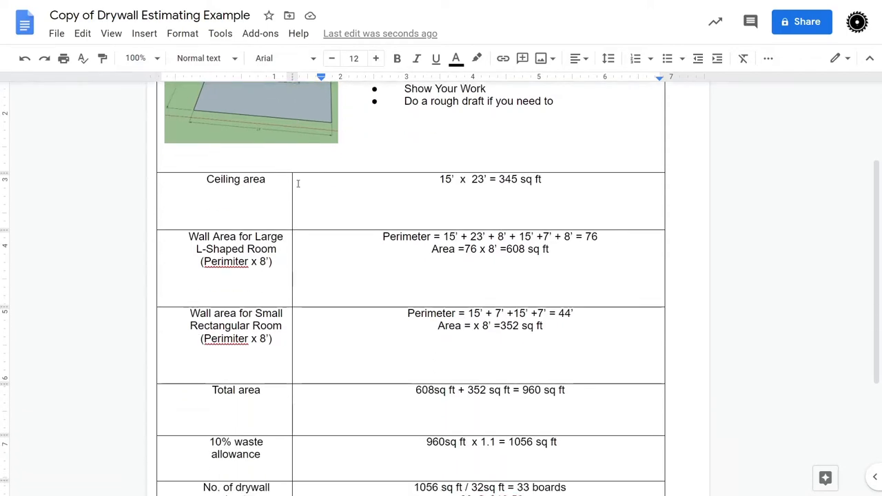
pyautogui.moveTo(416, 180)
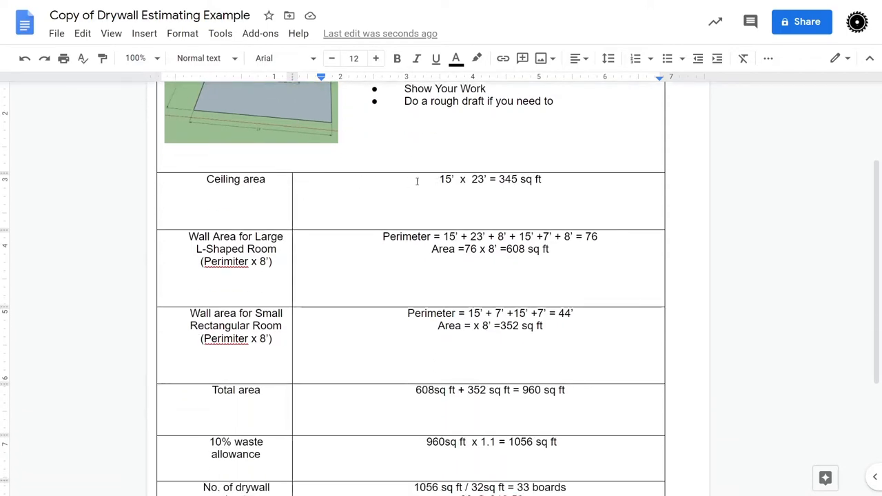
pyautogui.scroll(-3)
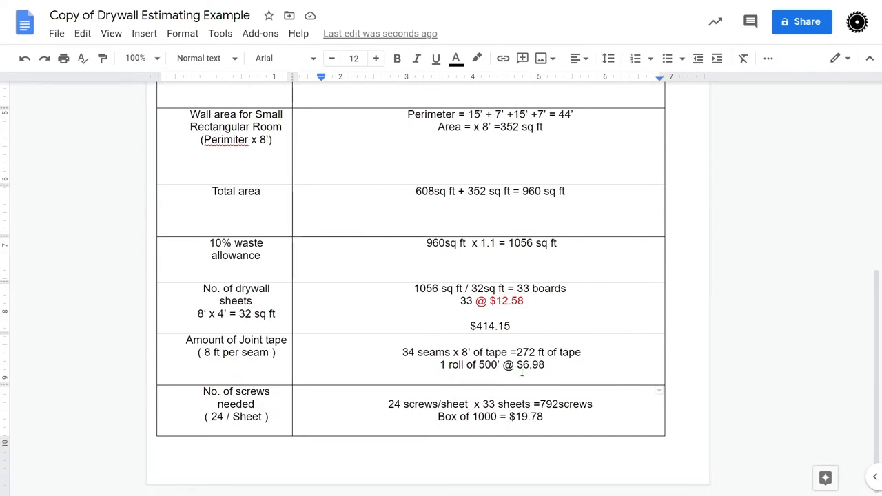
pyautogui.moveTo(496, 347)
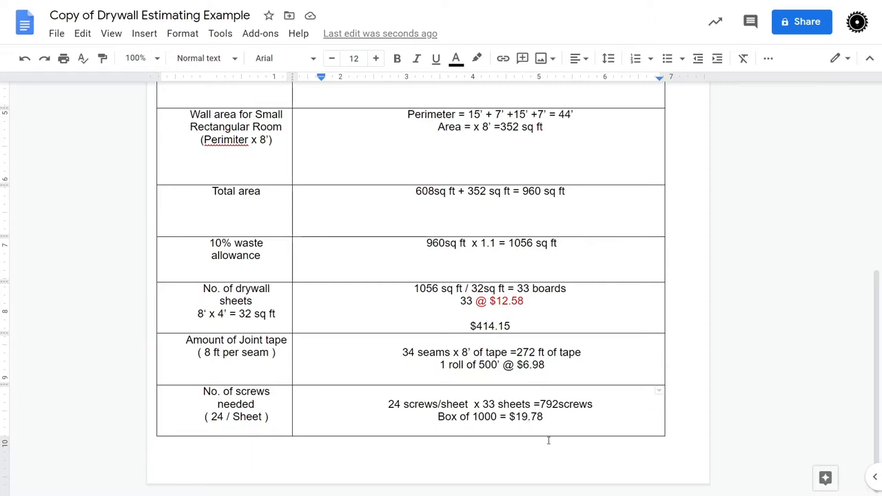
pyautogui.scroll(3)
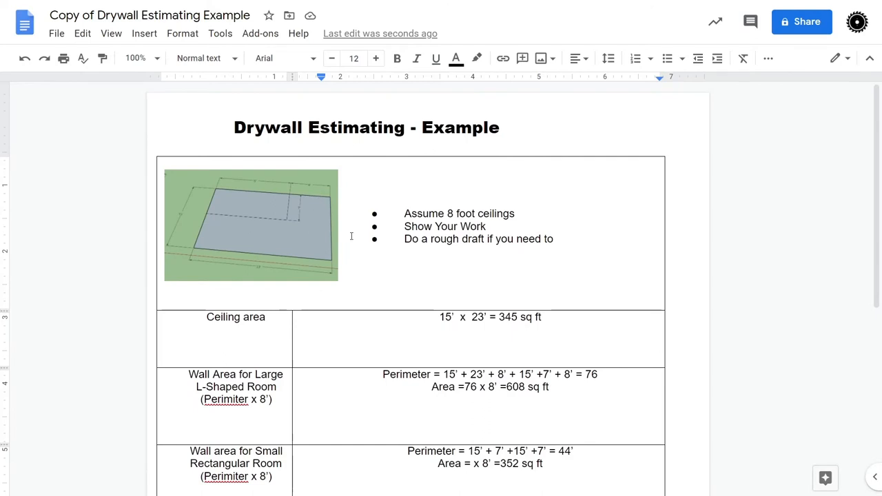
pyautogui.moveTo(303, 232)
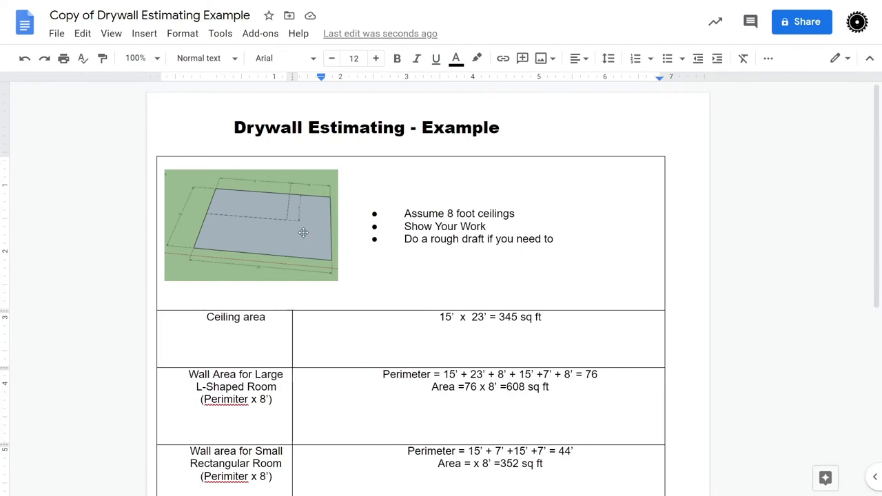
pyautogui.moveTo(293, 226)
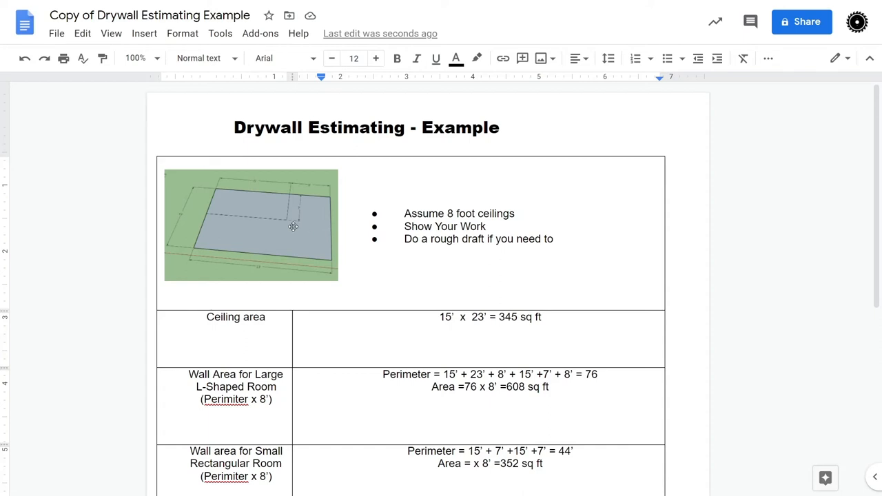
pyautogui.moveTo(309, 237)
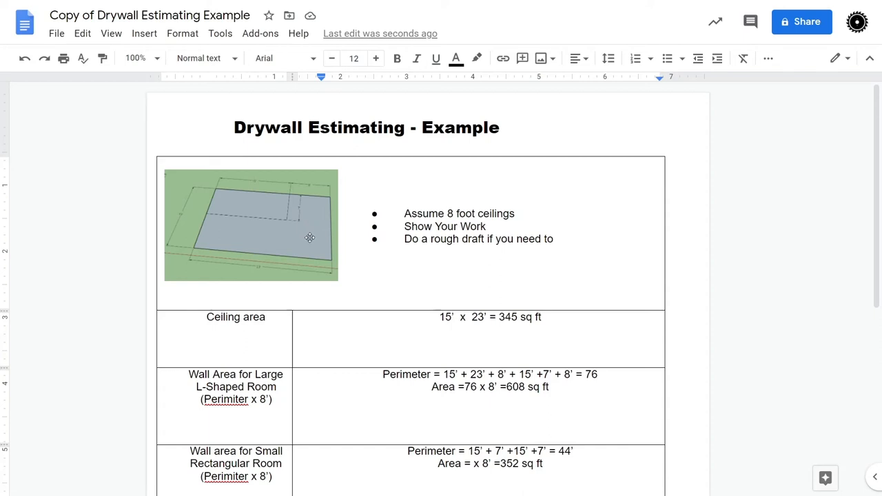